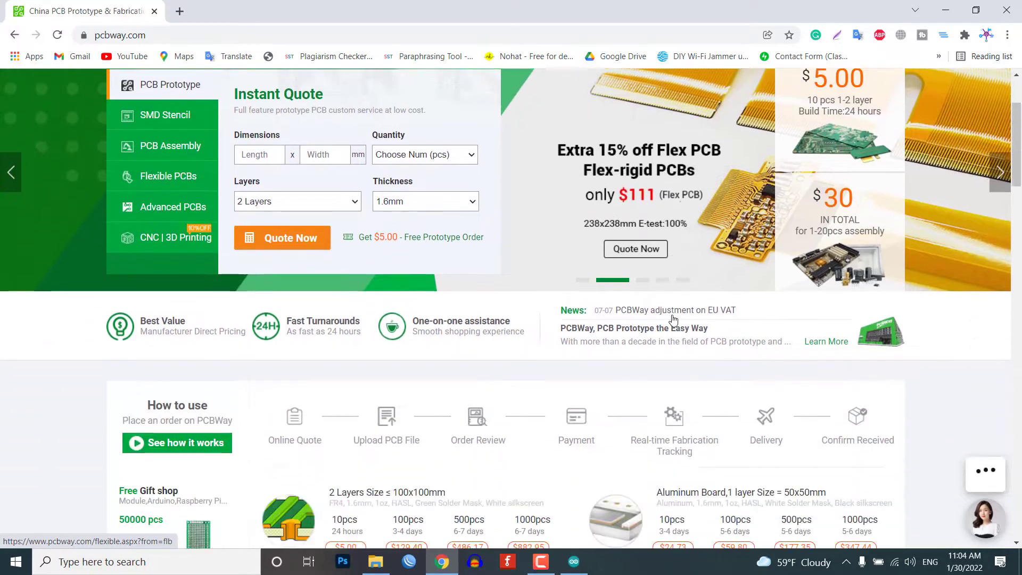
Browse PCBWay's homepage service showcases and shared customer projects
scroll(down, 3)
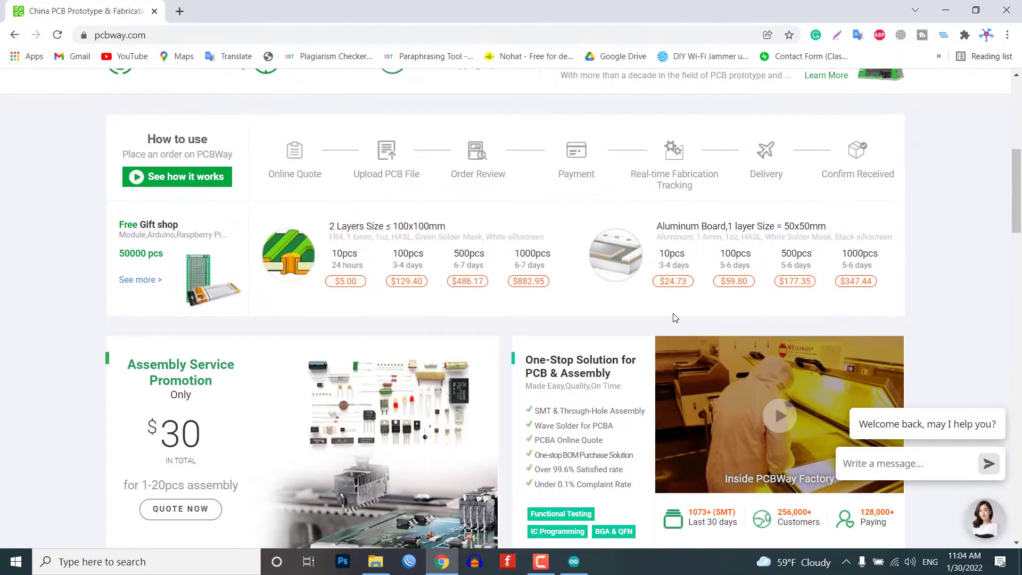
scroll(down, 3)
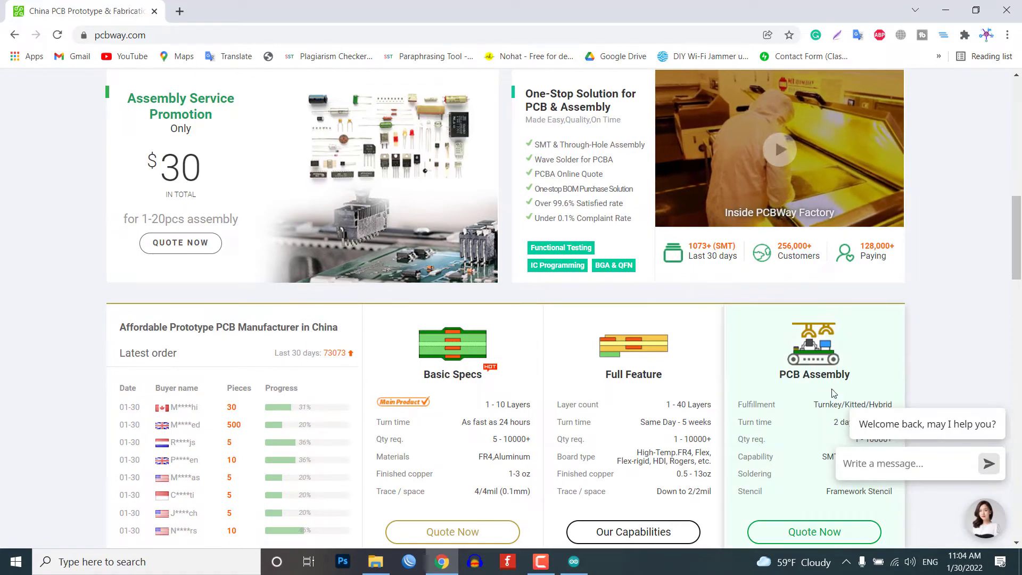
scroll(down, 3)
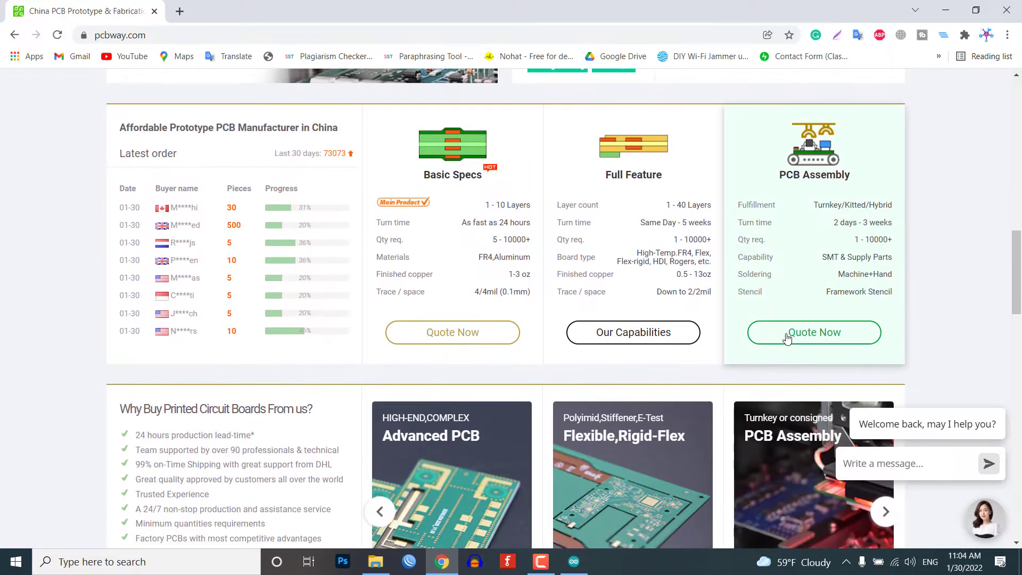
scroll(down, 3)
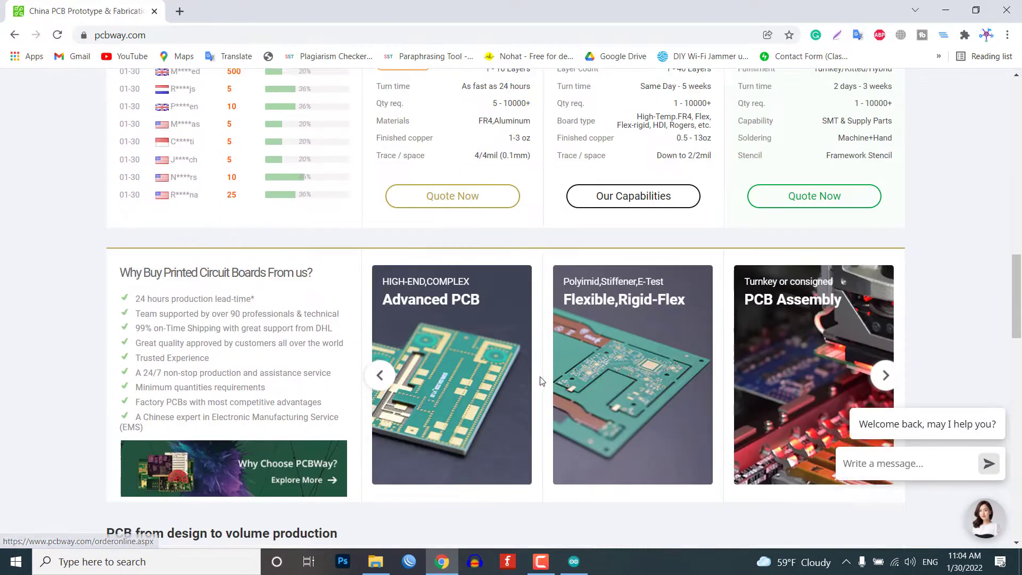
scroll(down, 3)
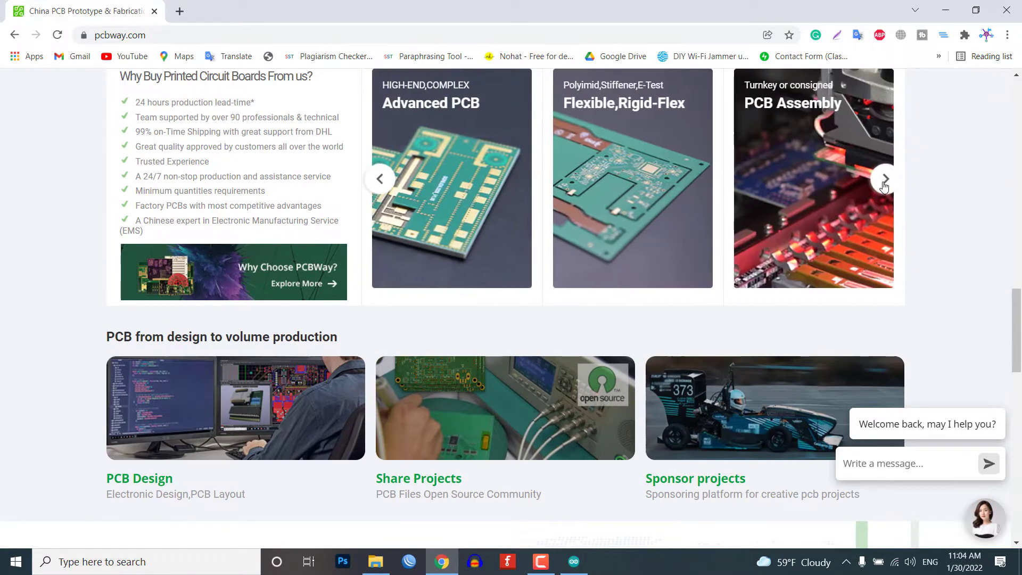
click(885, 178)
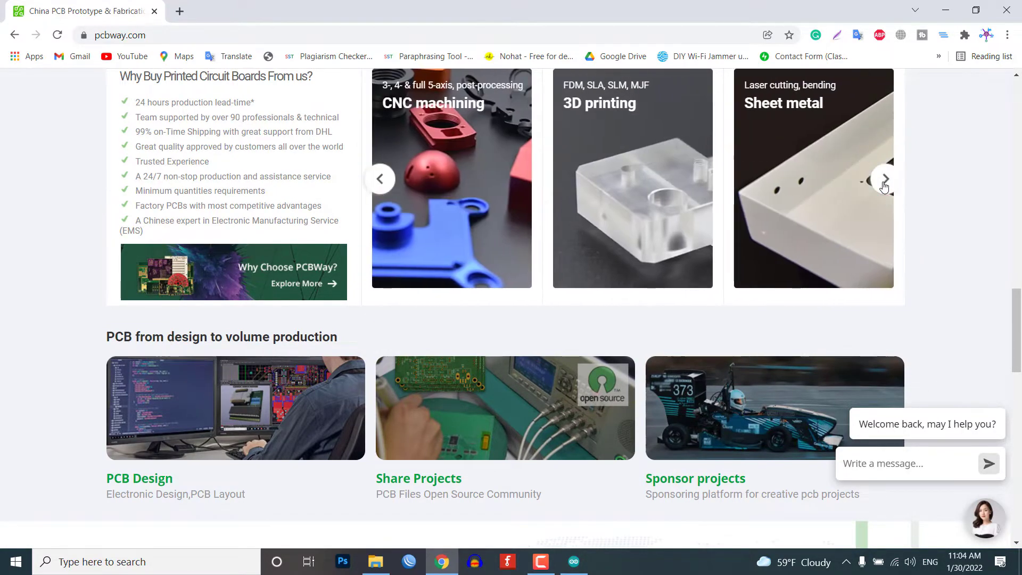
scroll(down, 3)
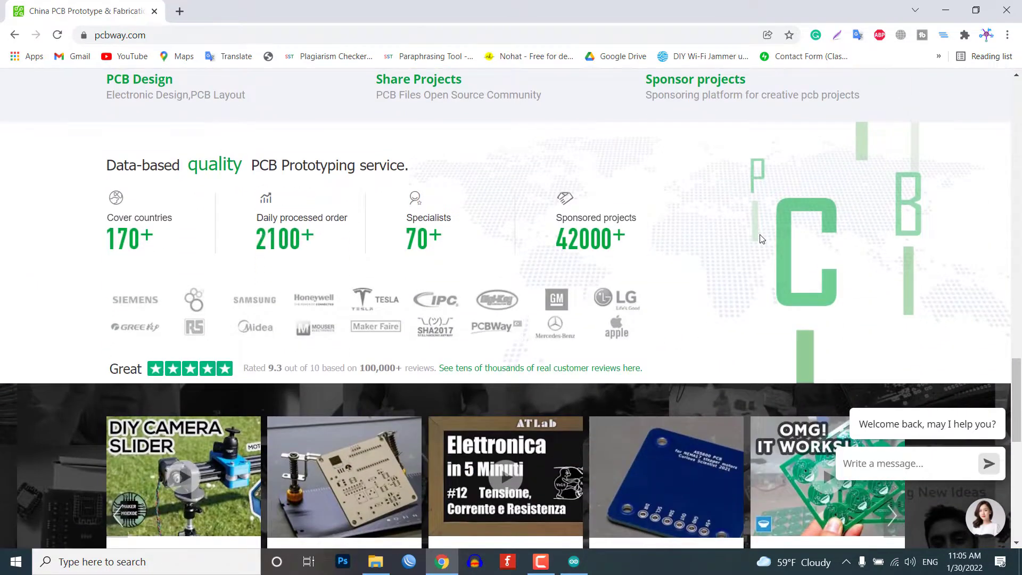
scroll(down, 3)
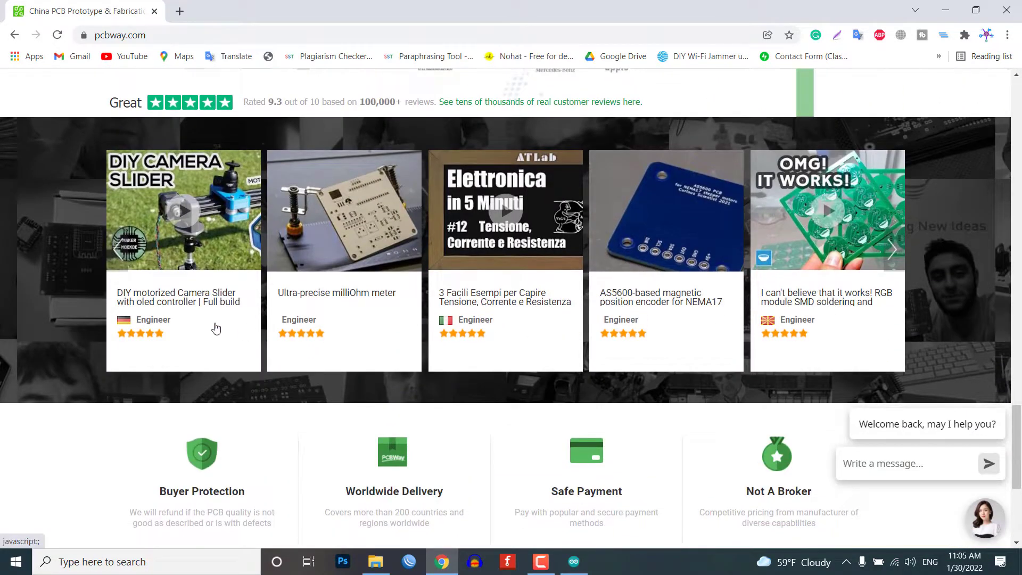
click(891, 260)
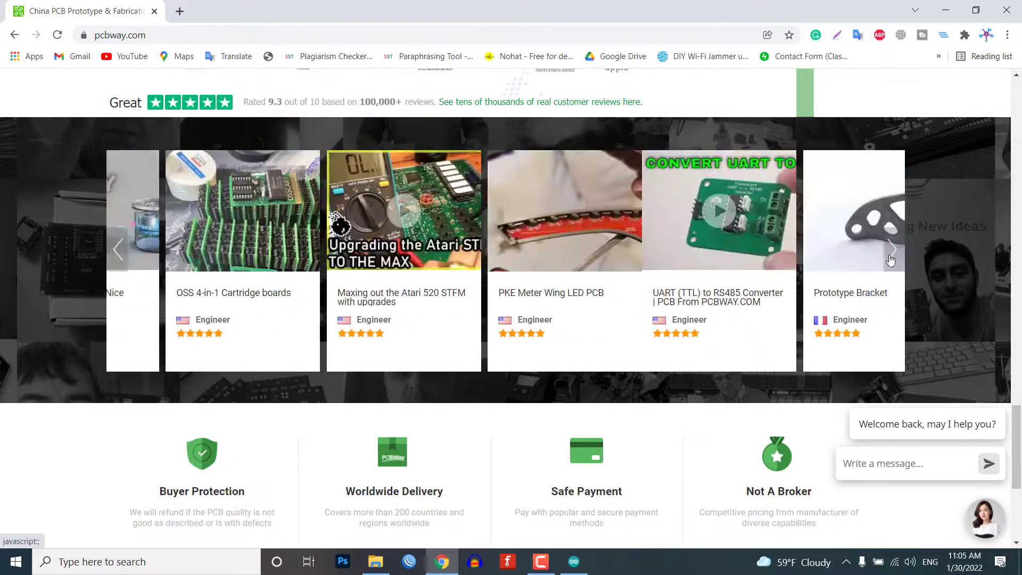
click(892, 259)
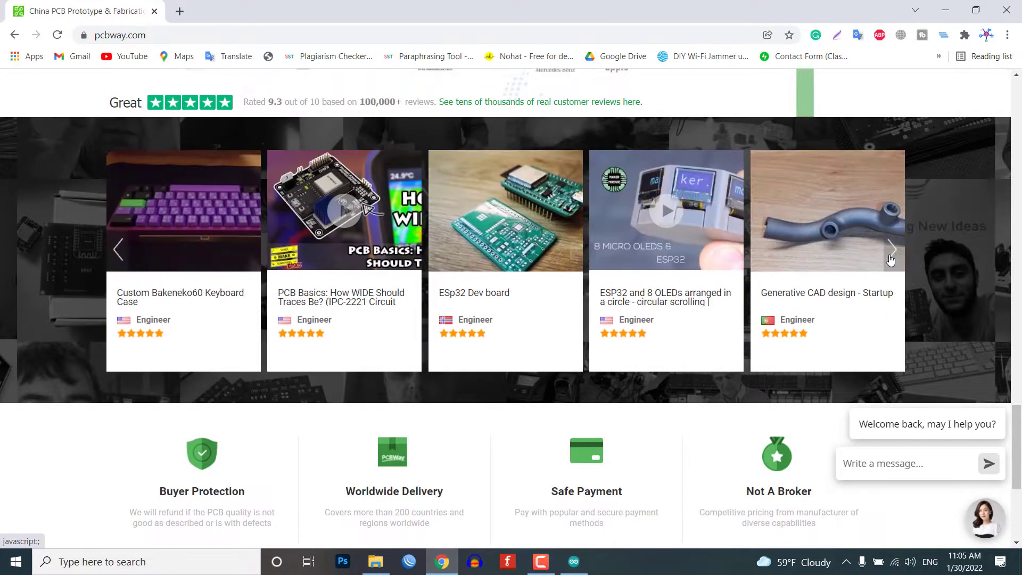
click(891, 260)
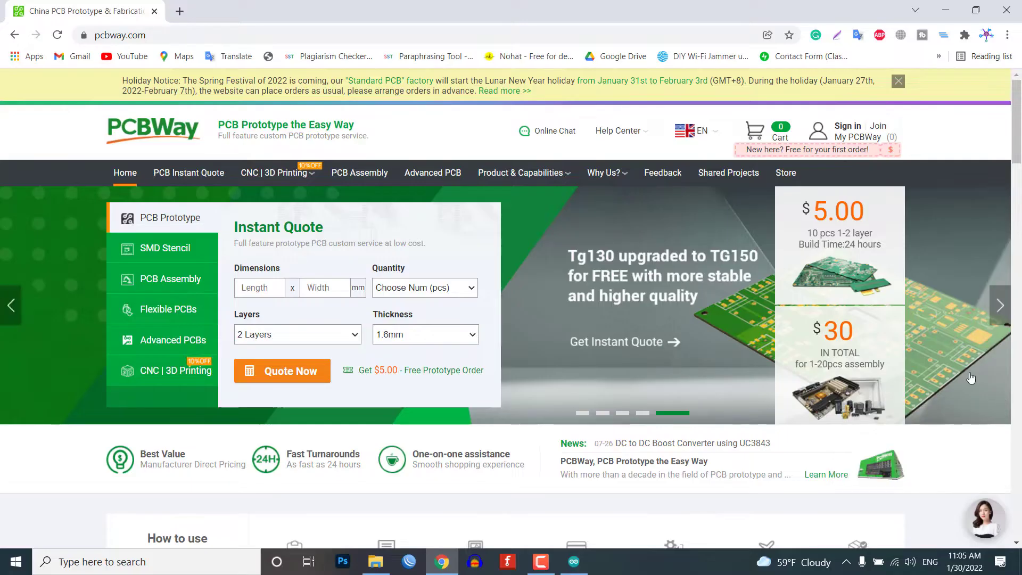
Upload the Gerber_PCB_Lora_Sensor_Node archive to a quick-turn PCB instant quote
click(188, 172)
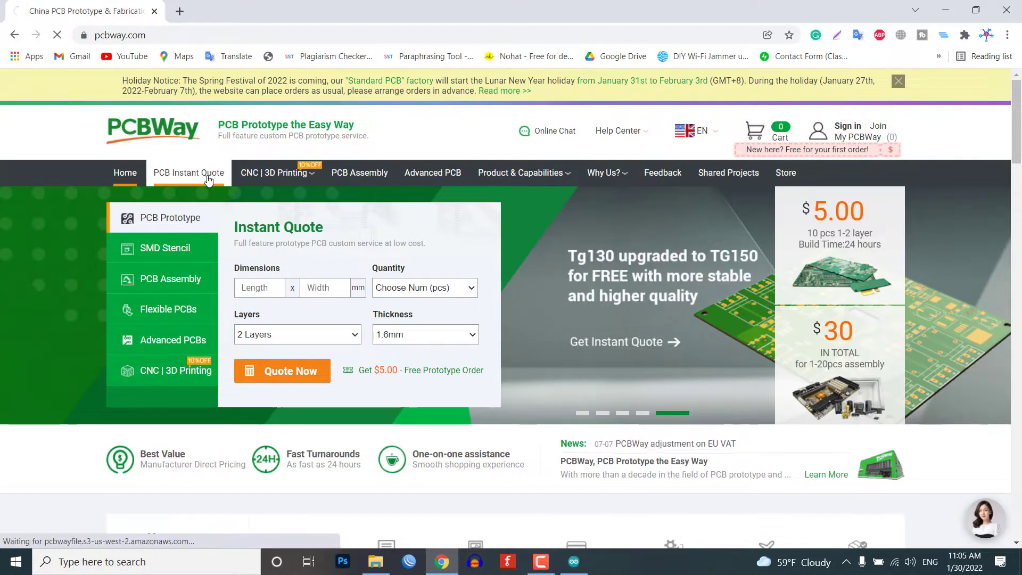
click(189, 173)
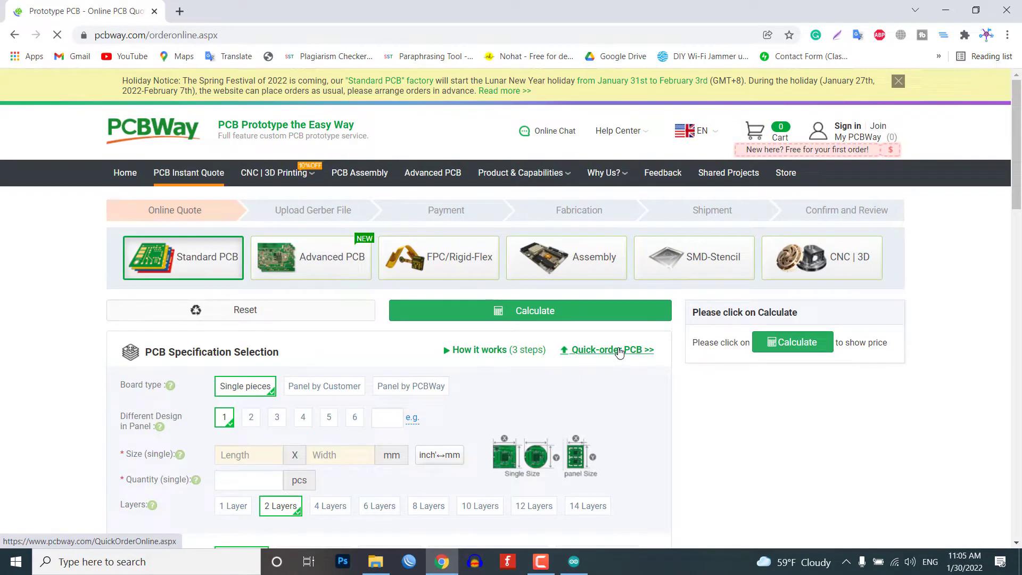
click(613, 350)
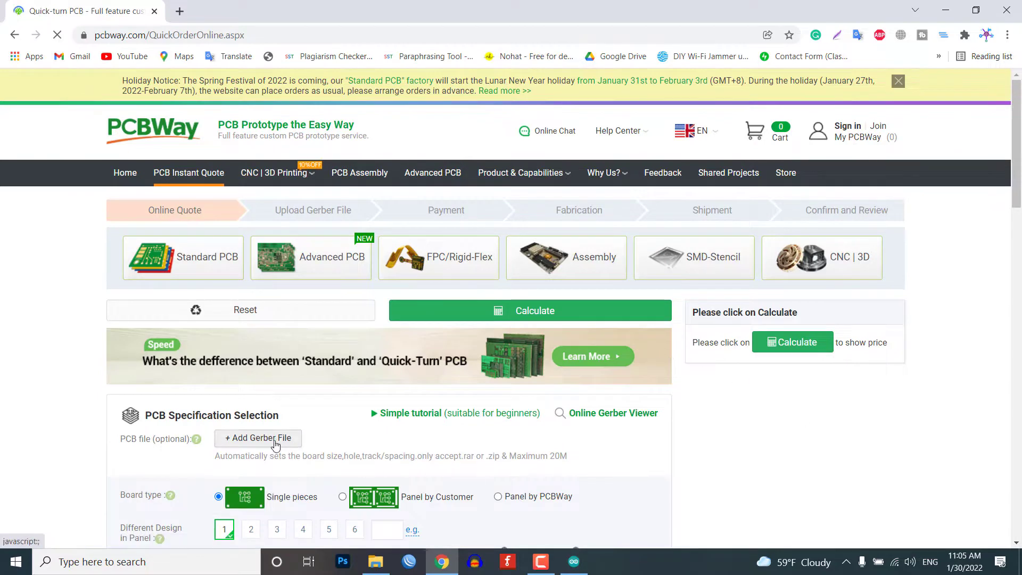
click(258, 438)
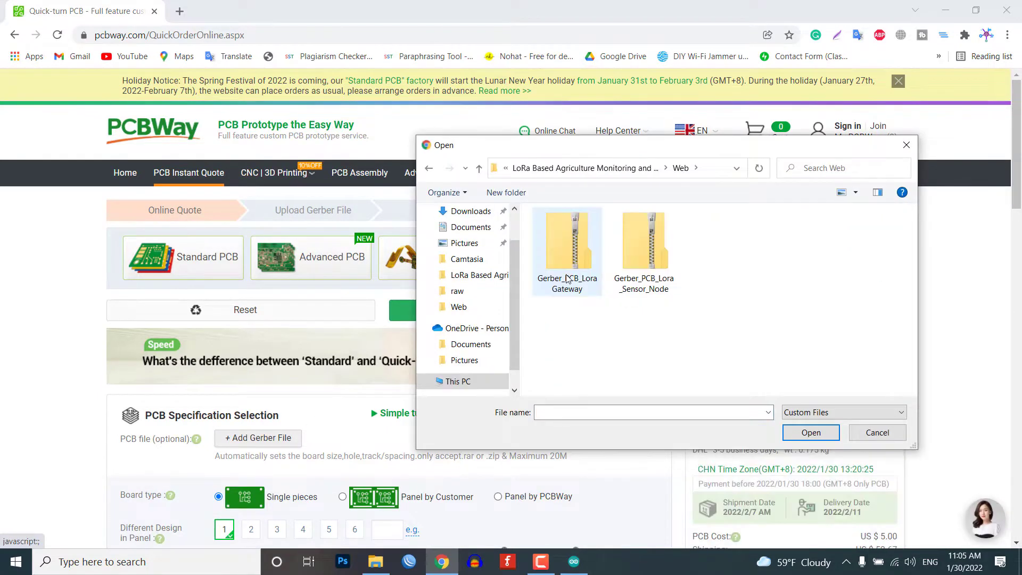
click(644, 241)
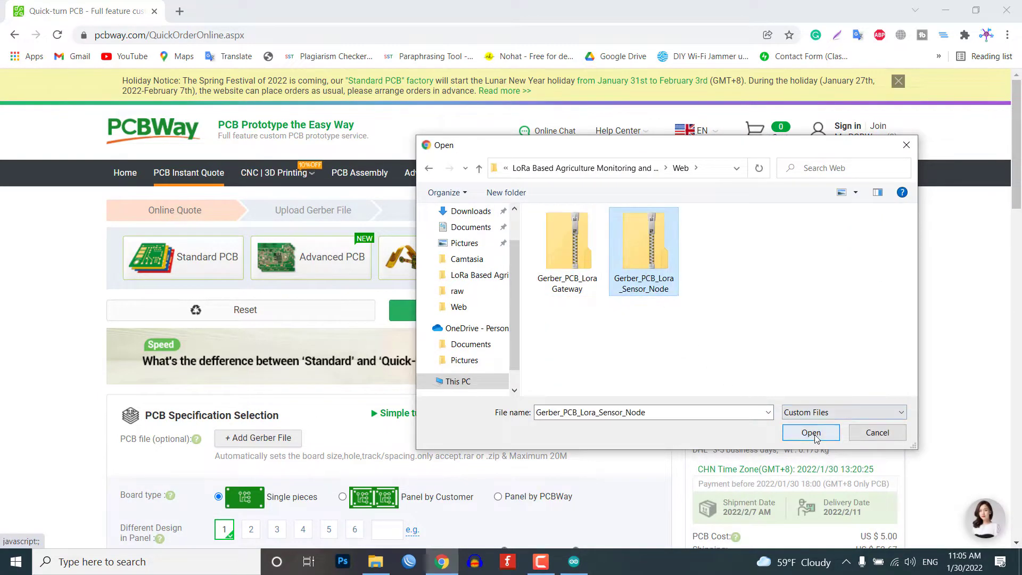
click(811, 433)
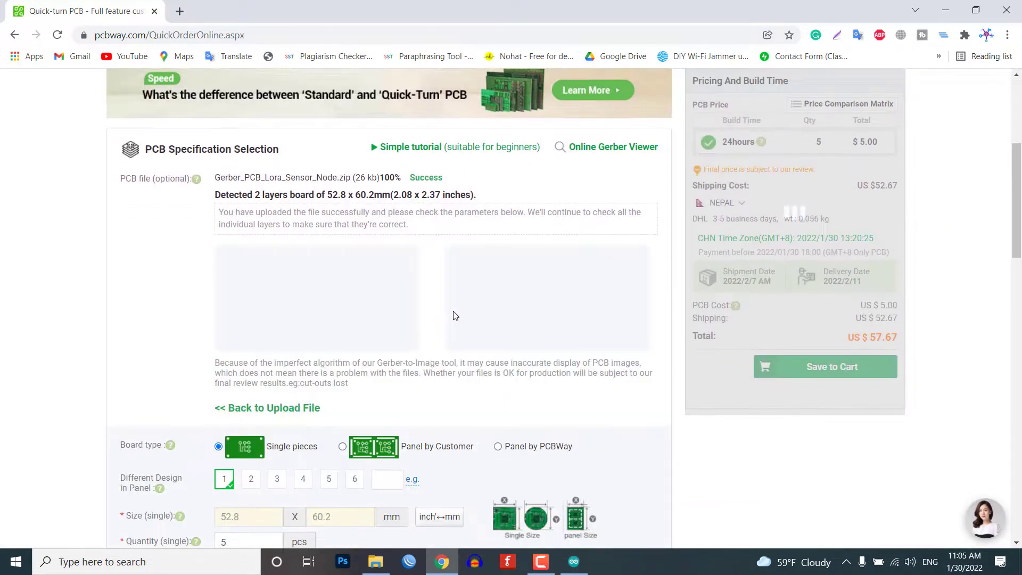
Apply 'Other shipping way' to the PCB quote, bringing the total to US$5.00
scroll(down, 3)
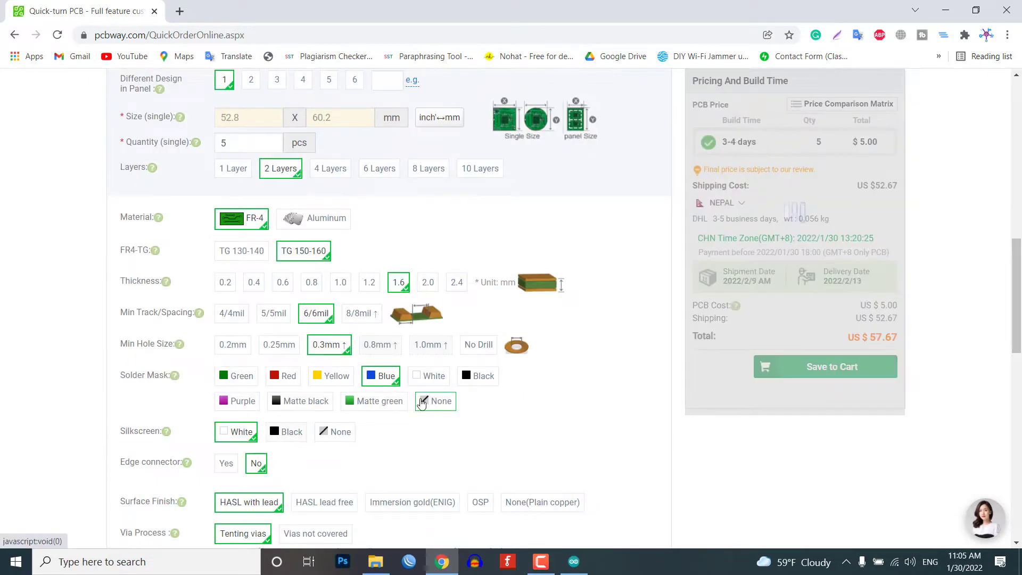
scroll(down, 3)
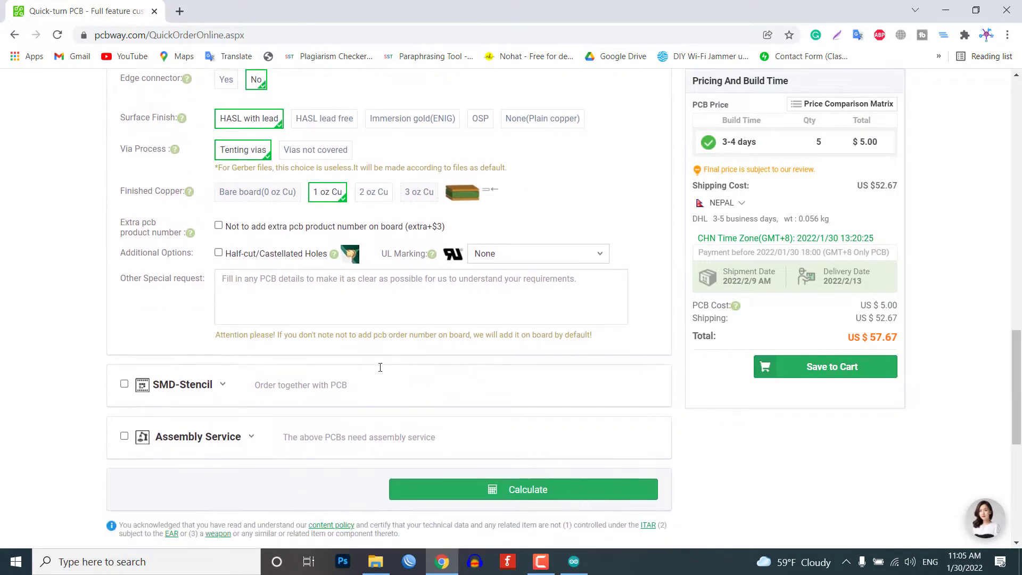
scroll(down, 3)
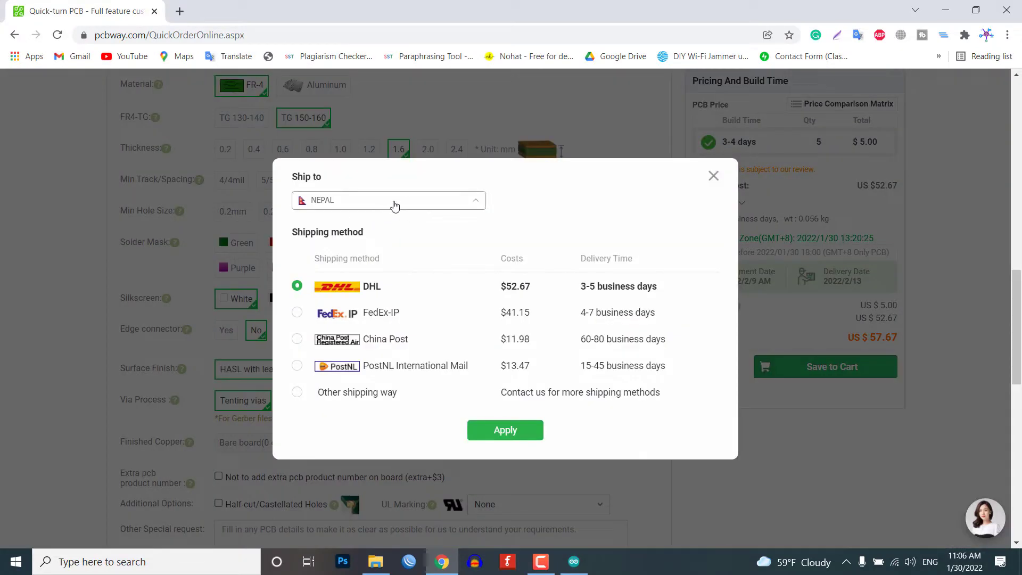
click(297, 392)
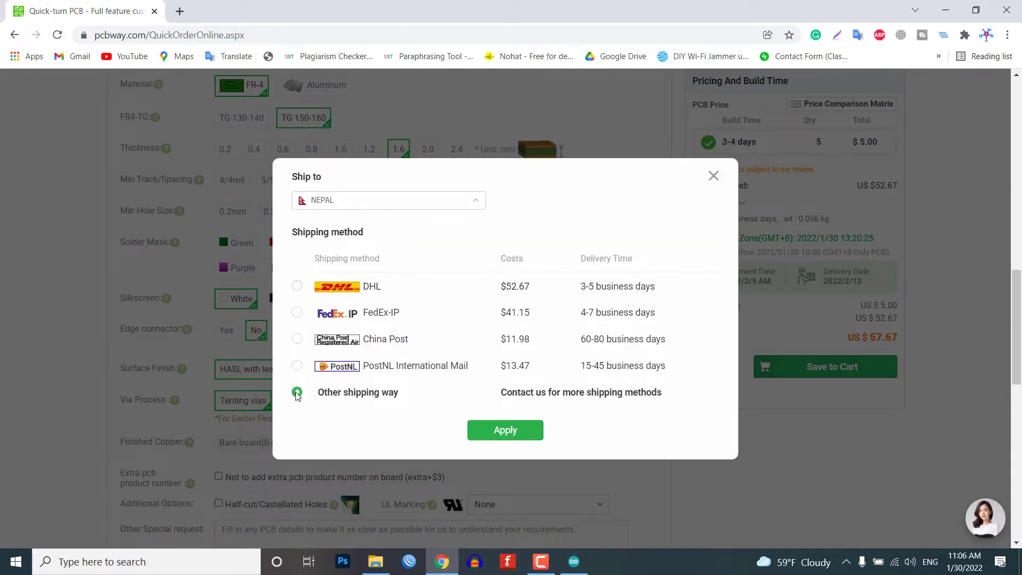
click(506, 429)
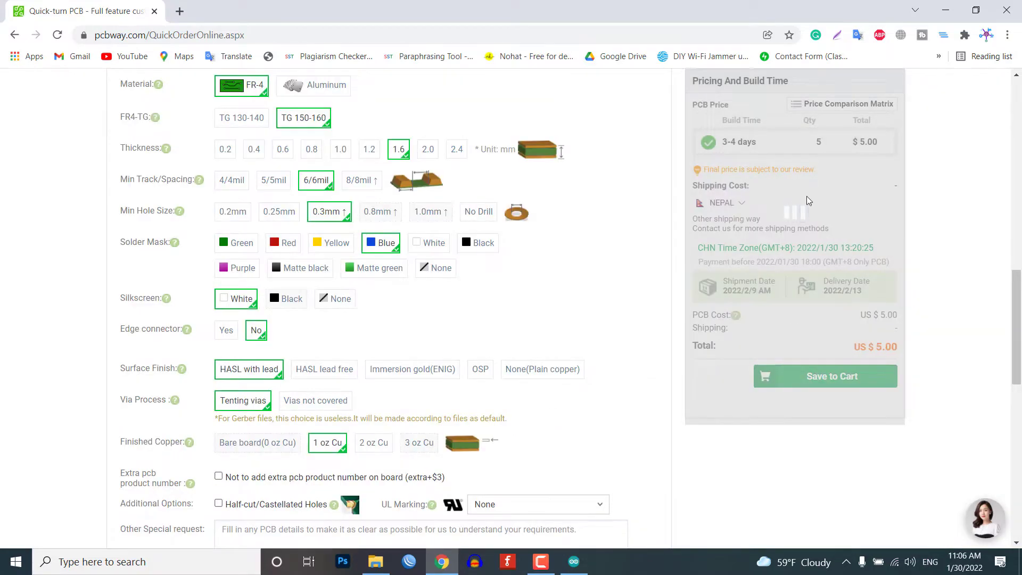
click(832, 377)
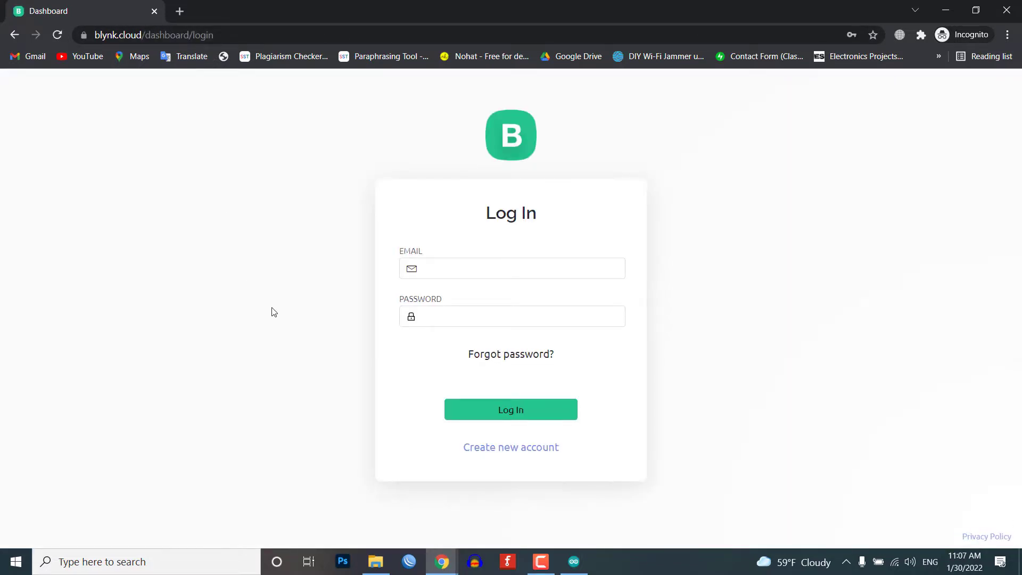
Log in to blynk.cloud with the saved credentials to reach My devices
click(511, 269)
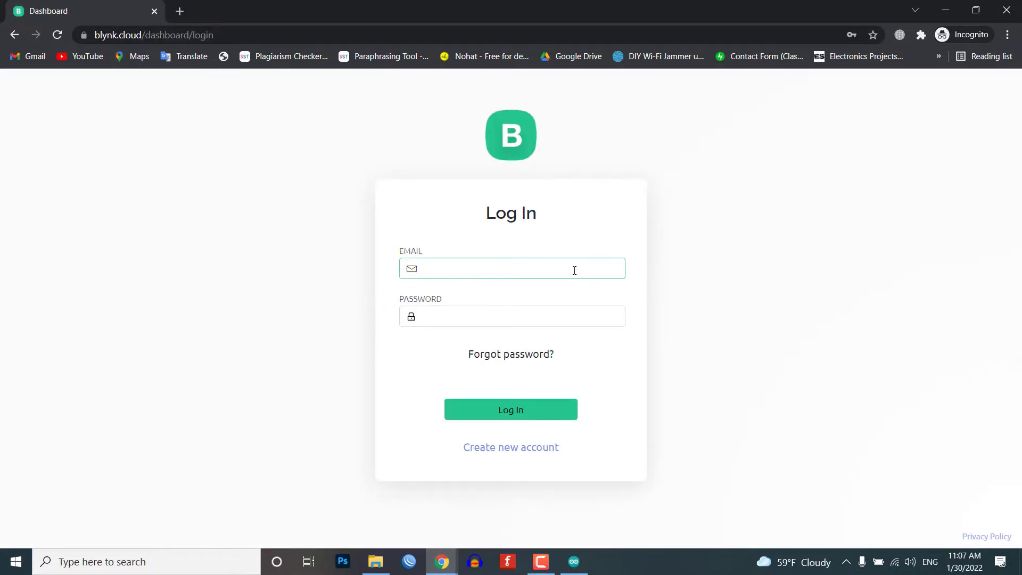
click(511, 269)
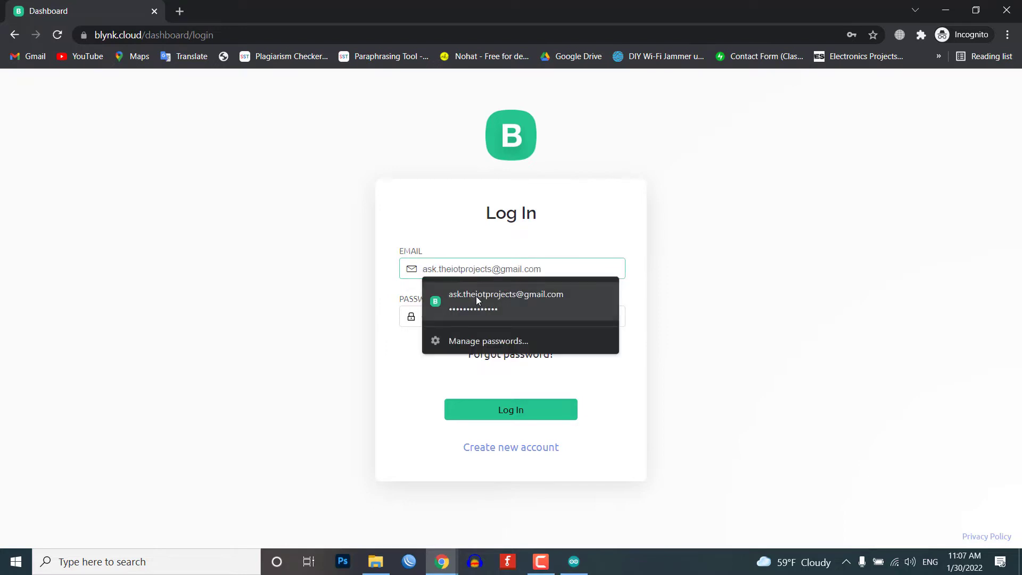
click(506, 298)
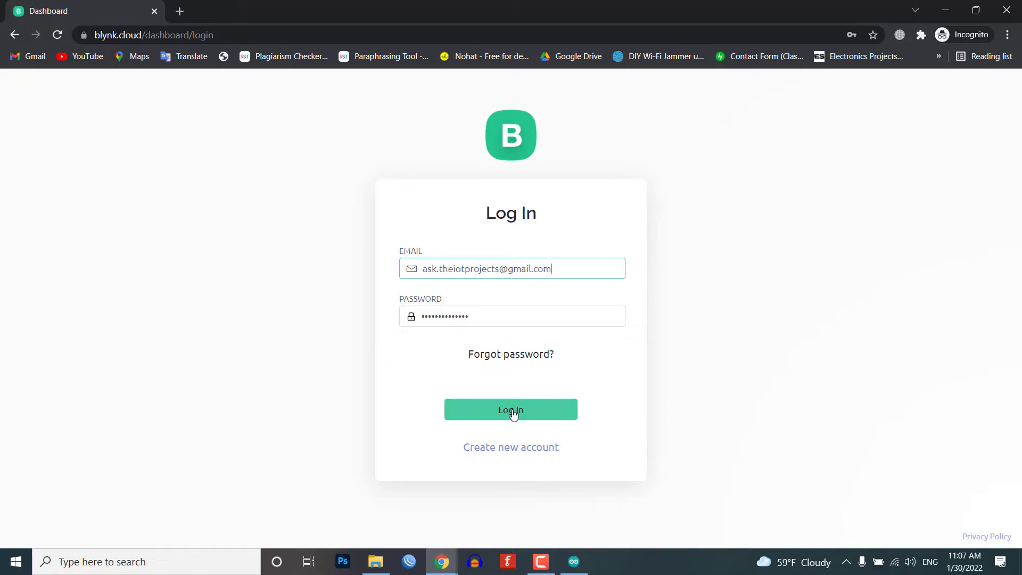
mouse_move(518, 454)
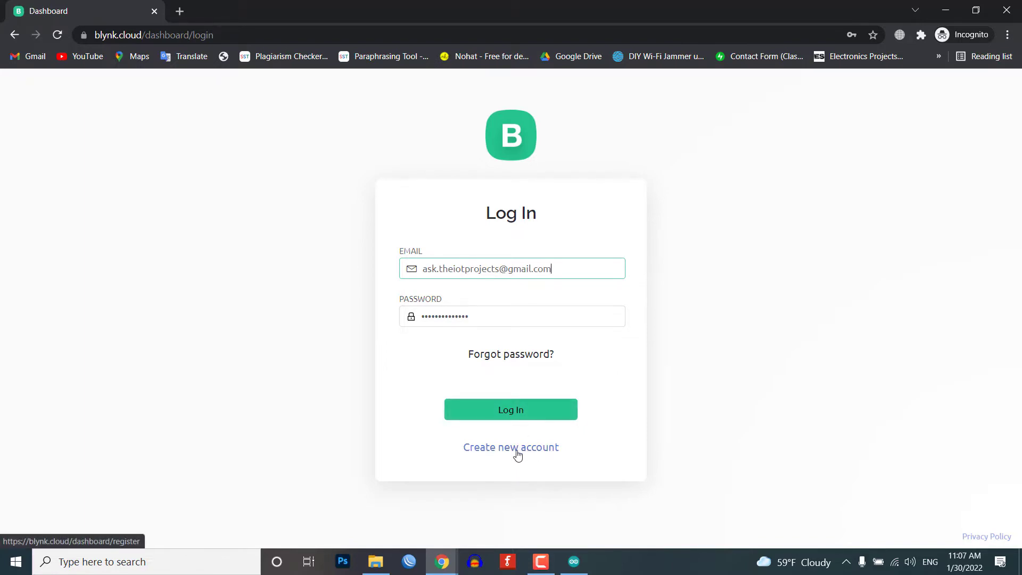
click(511, 447)
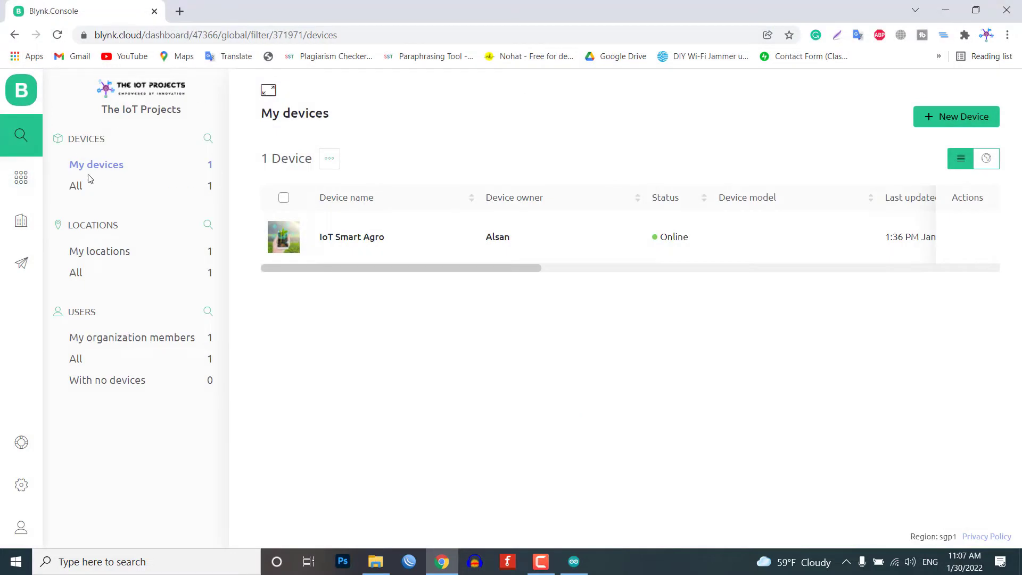
Go to Templates, showing the Smart Agro template, and start a new template
click(22, 178)
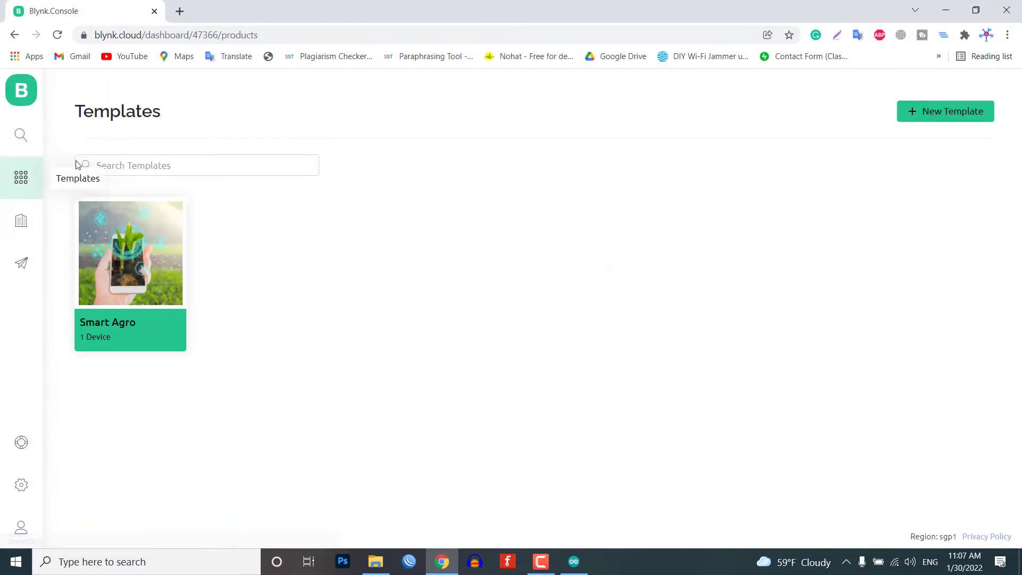
mouse_move(150, 267)
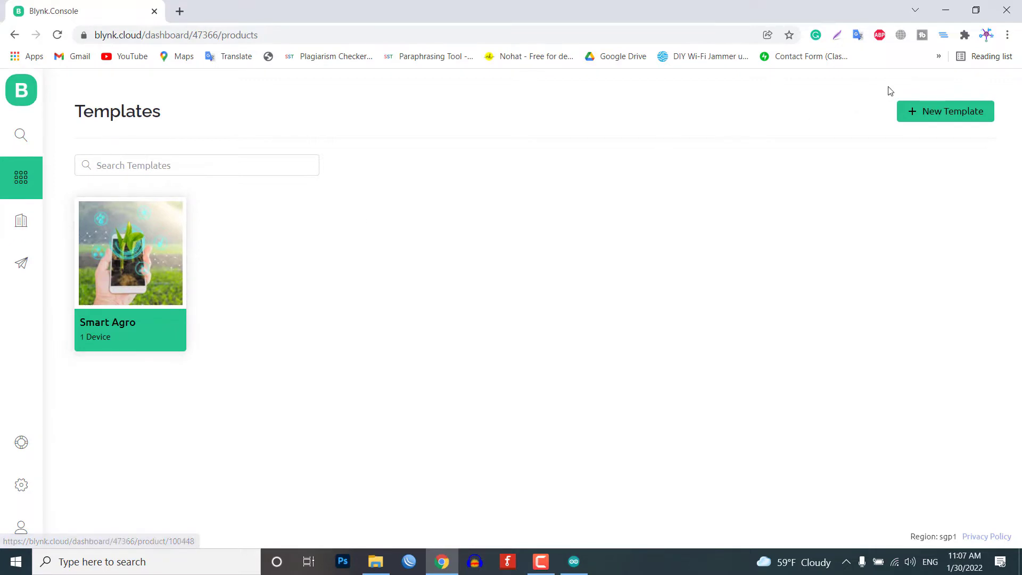
click(946, 112)
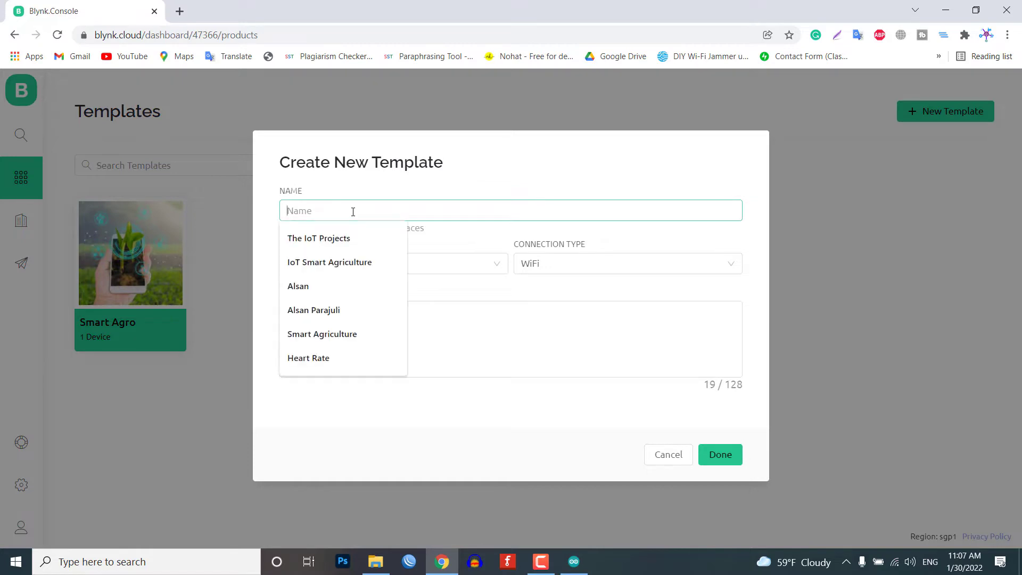
mouse_move(391, 227)
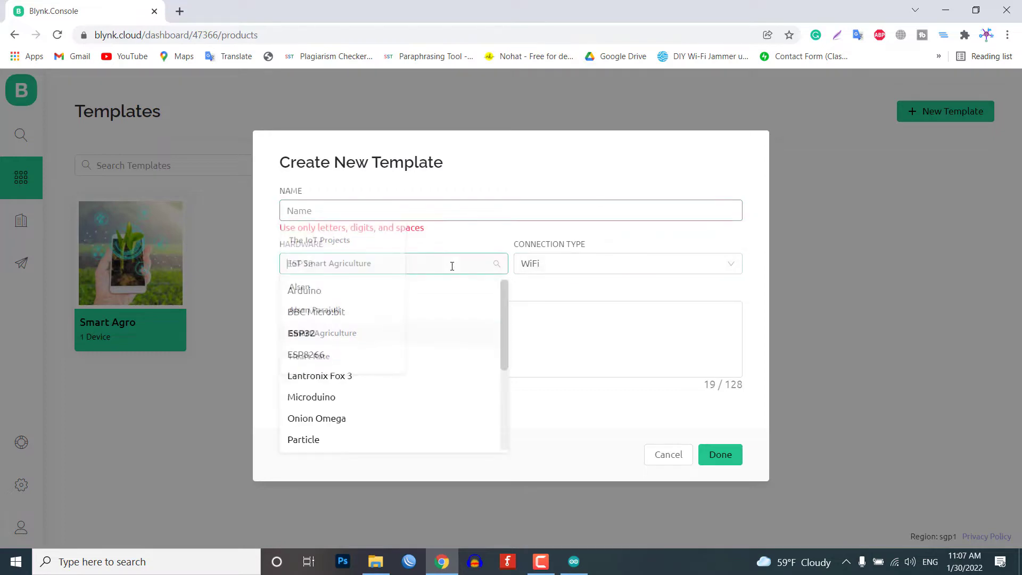
Select ESP8266 hardware in the new template form, then cancel it
click(301, 332)
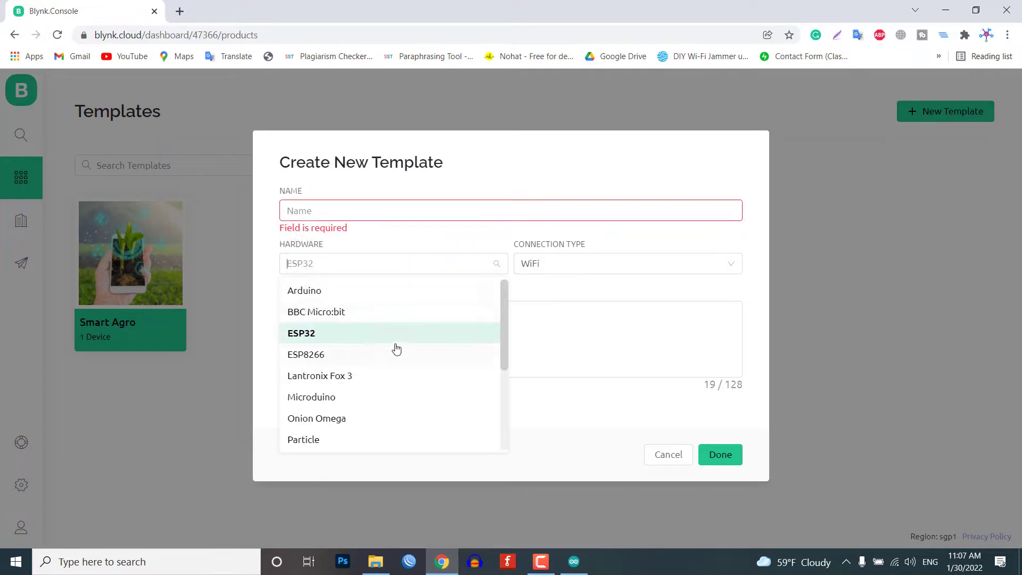
mouse_move(676, 444)
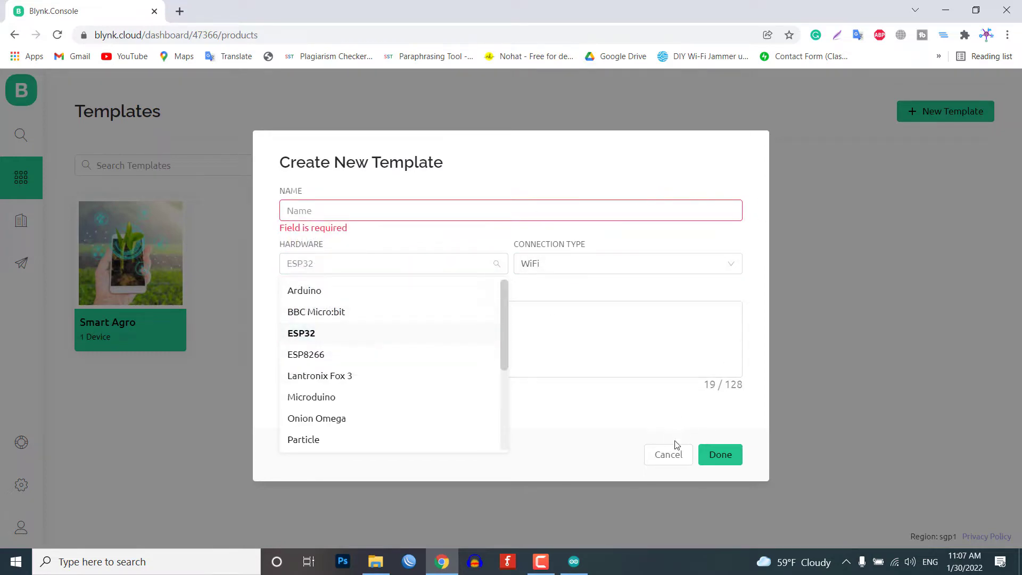
mouse_move(351, 363)
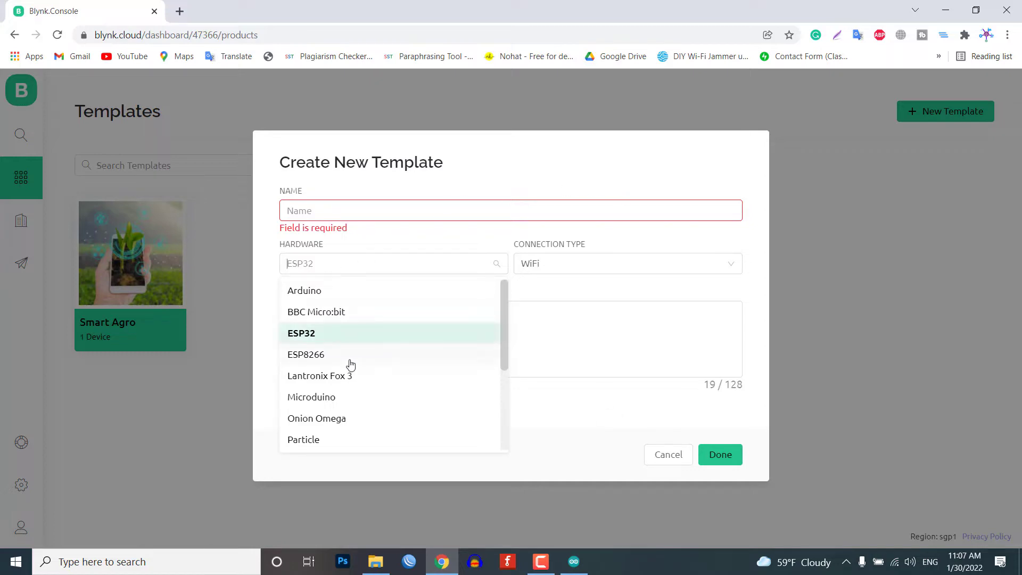
click(305, 354)
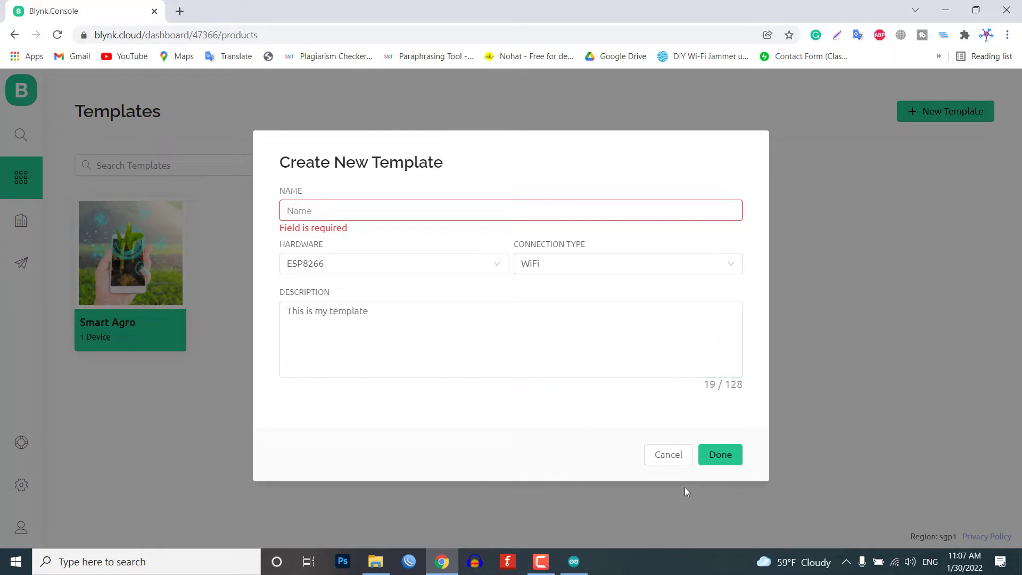
click(668, 455)
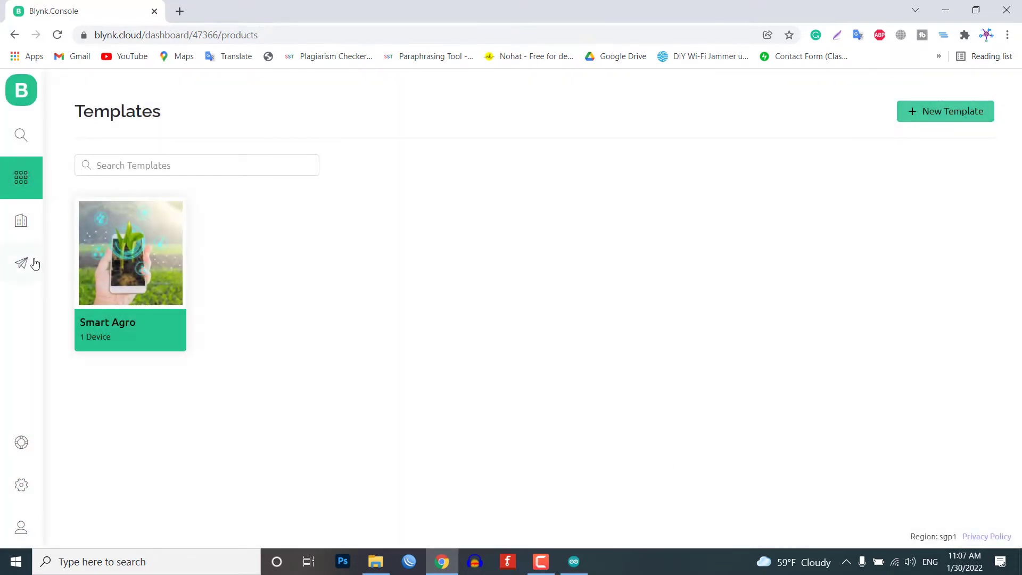
Open the Smart Agro template's Info page and highlight its WiFi connection type
click(130, 253)
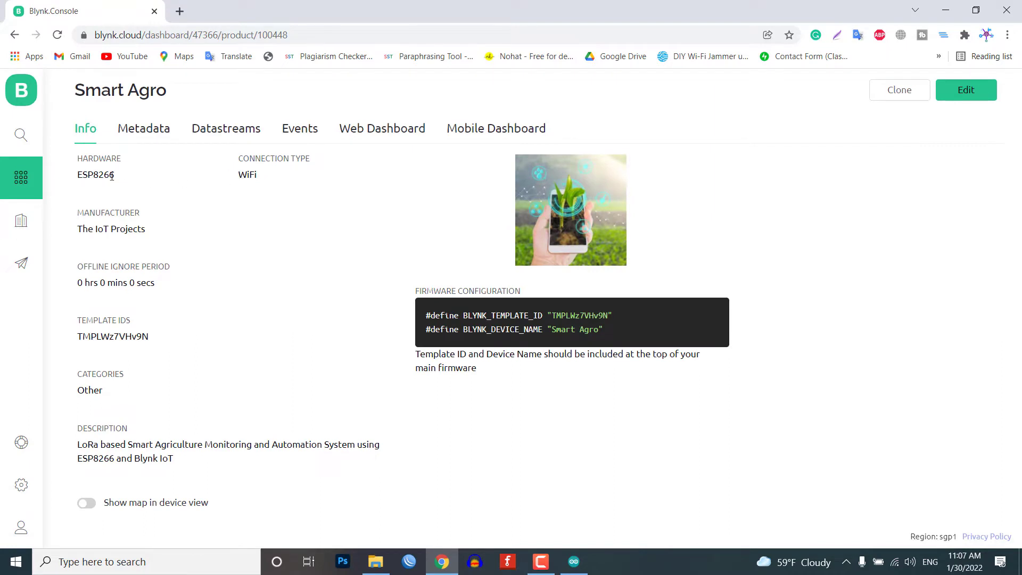
double_click(96, 175)
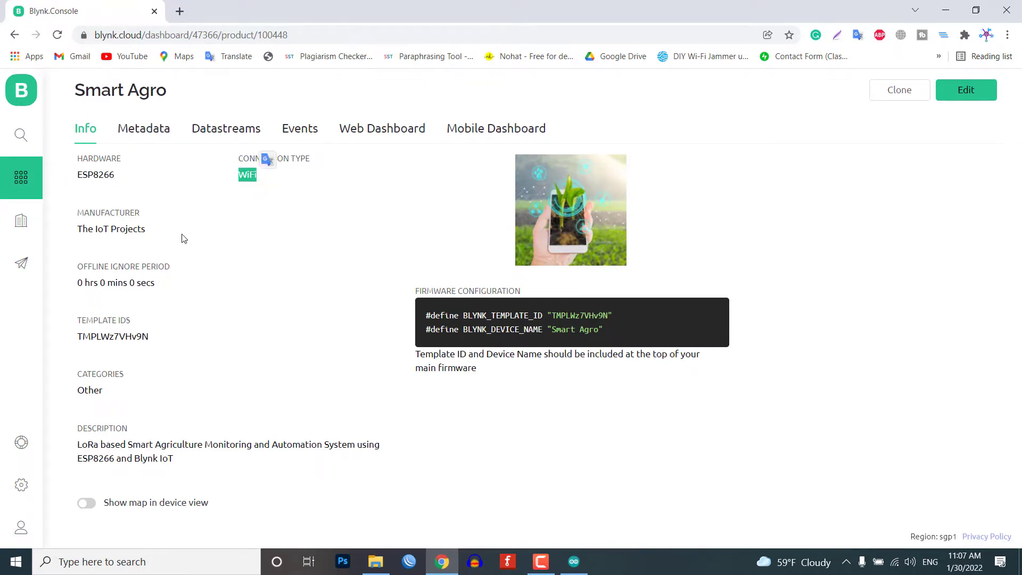
mouse_move(194, 305)
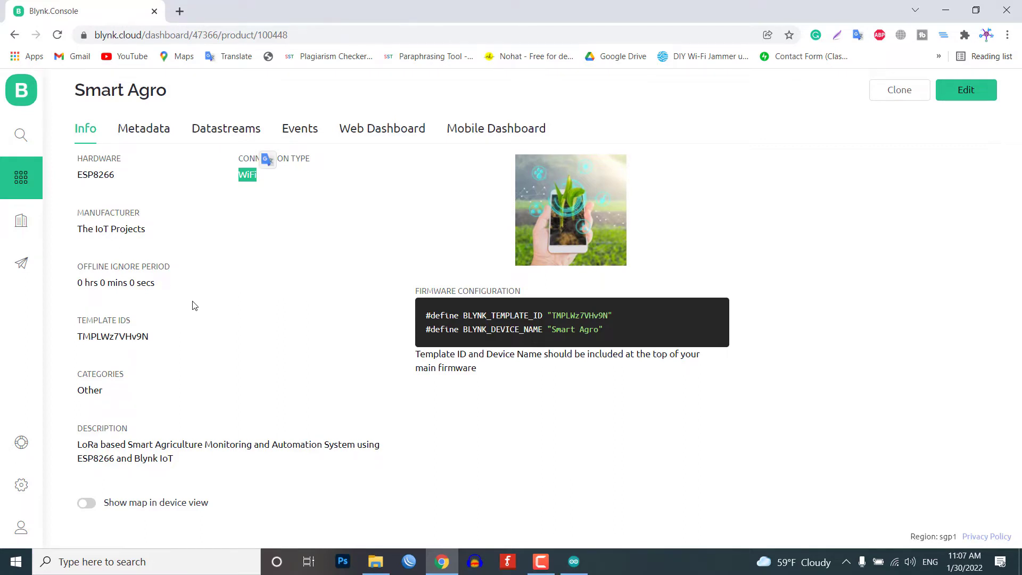
mouse_move(158, 336)
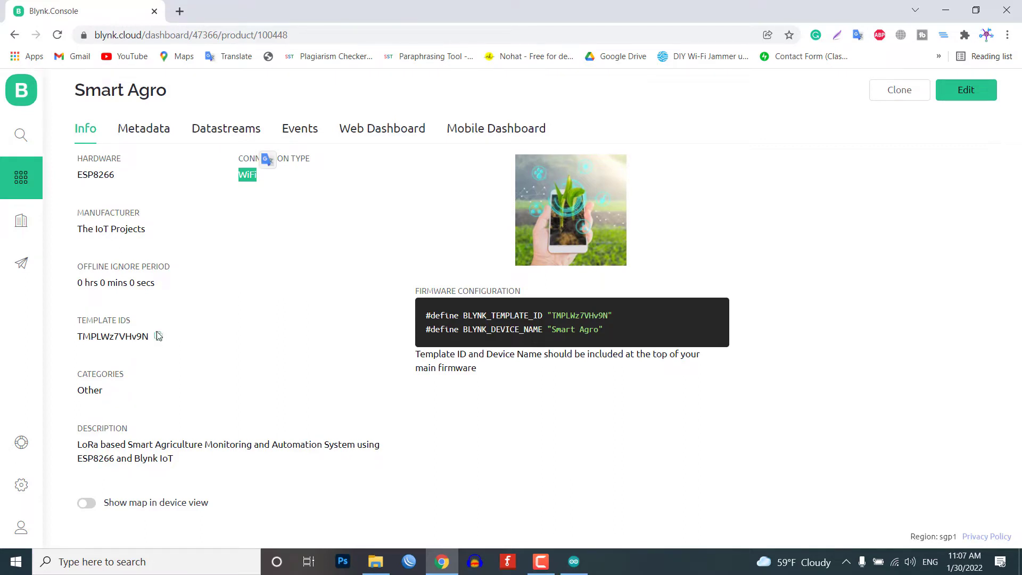
mouse_move(452, 339)
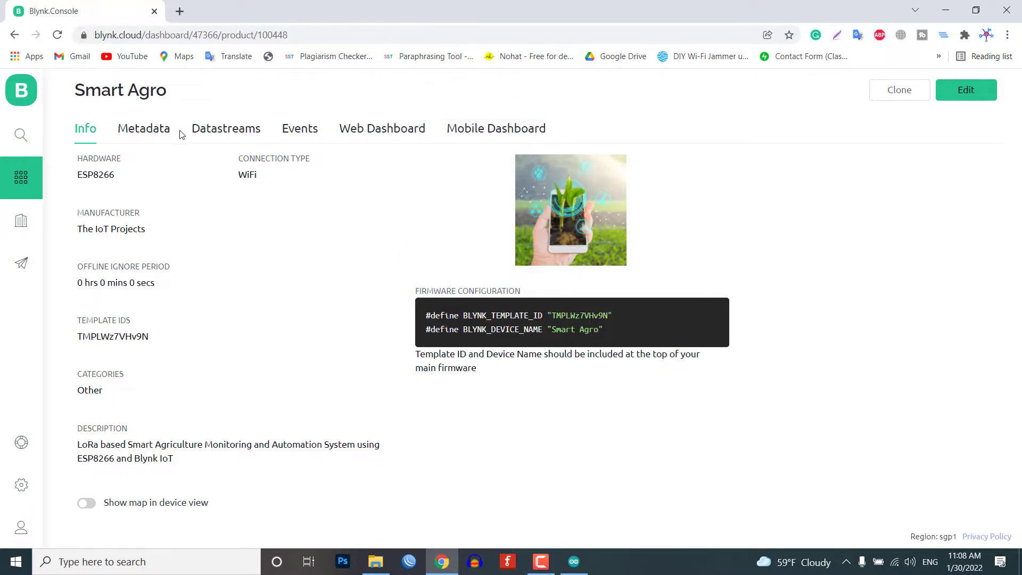
List the Smart Agro datastreams: soil moisture, soil temperature, temperature, humidity, water pump (V1–V5)
click(226, 128)
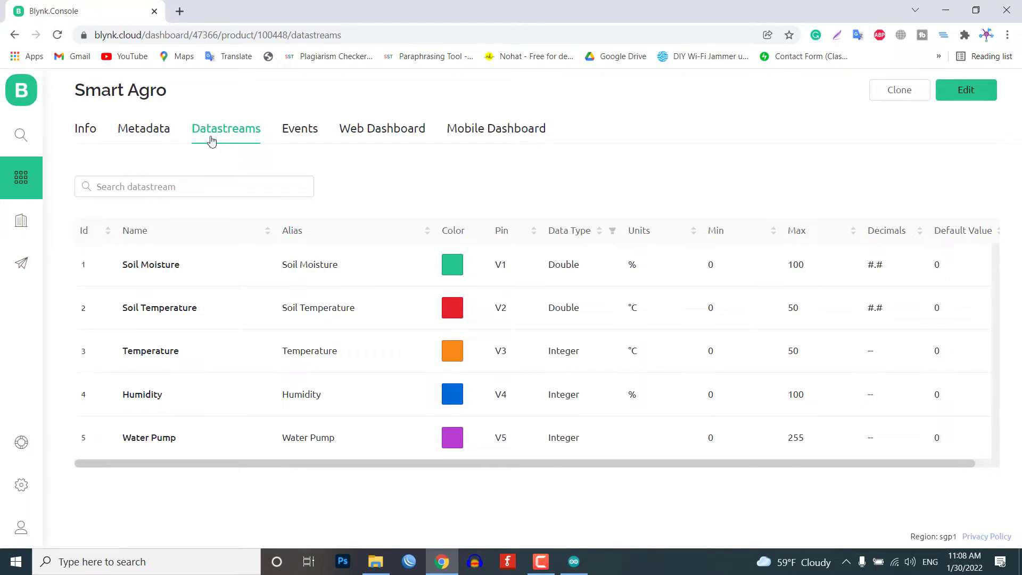
mouse_move(248, 280)
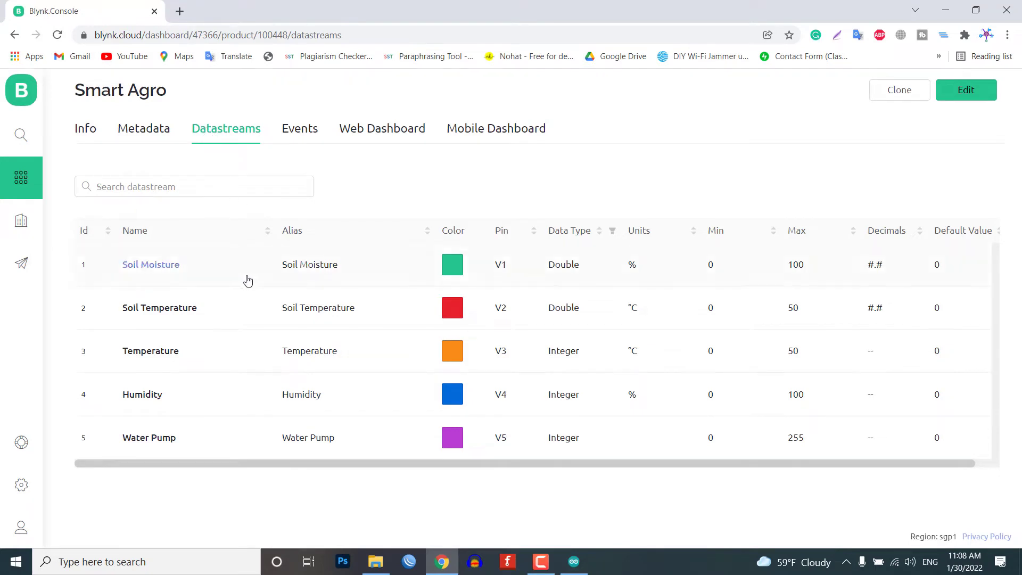
mouse_move(248, 280)
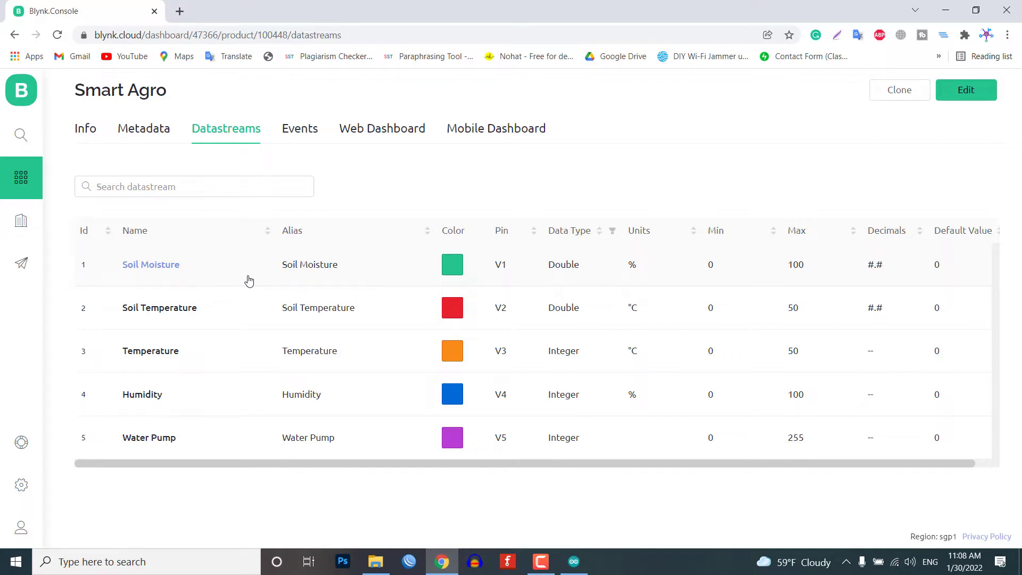
mouse_move(520, 262)
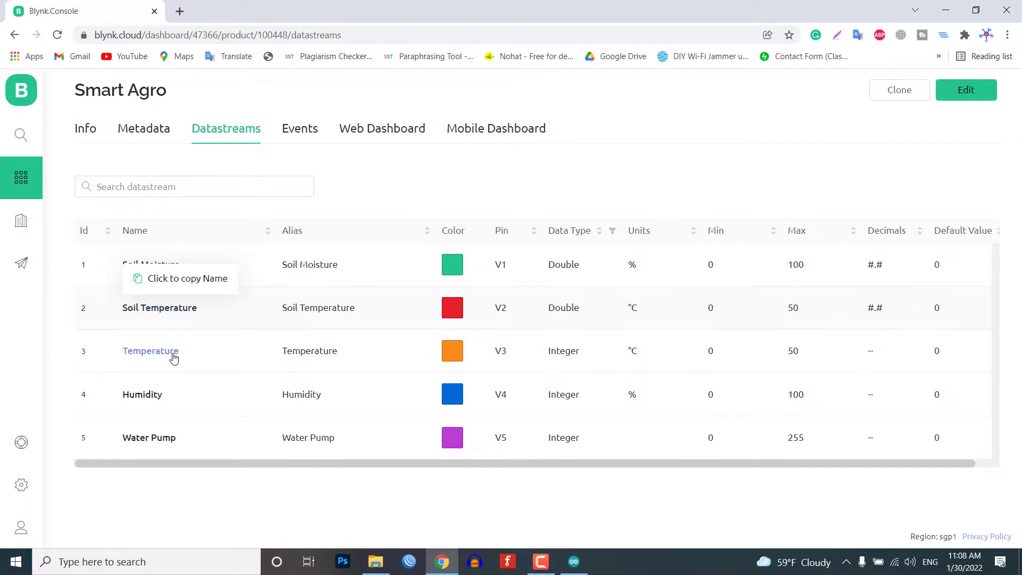
mouse_move(167, 441)
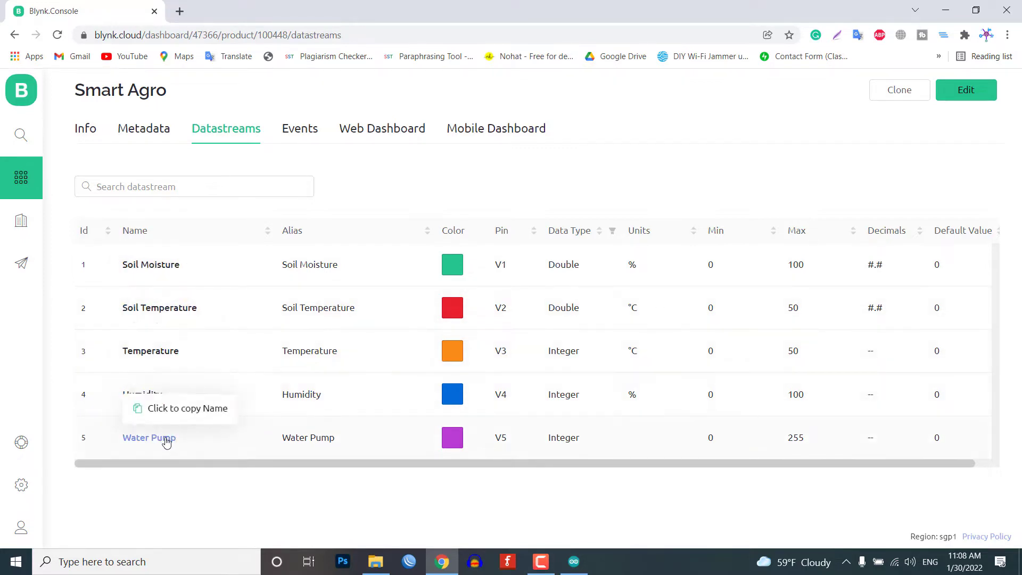
mouse_move(521, 225)
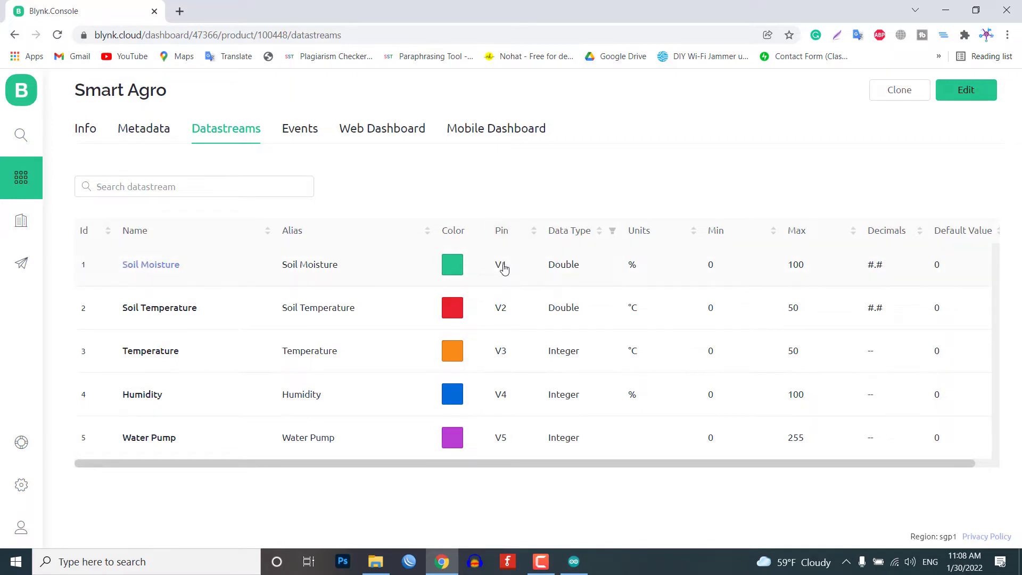
mouse_move(506, 307)
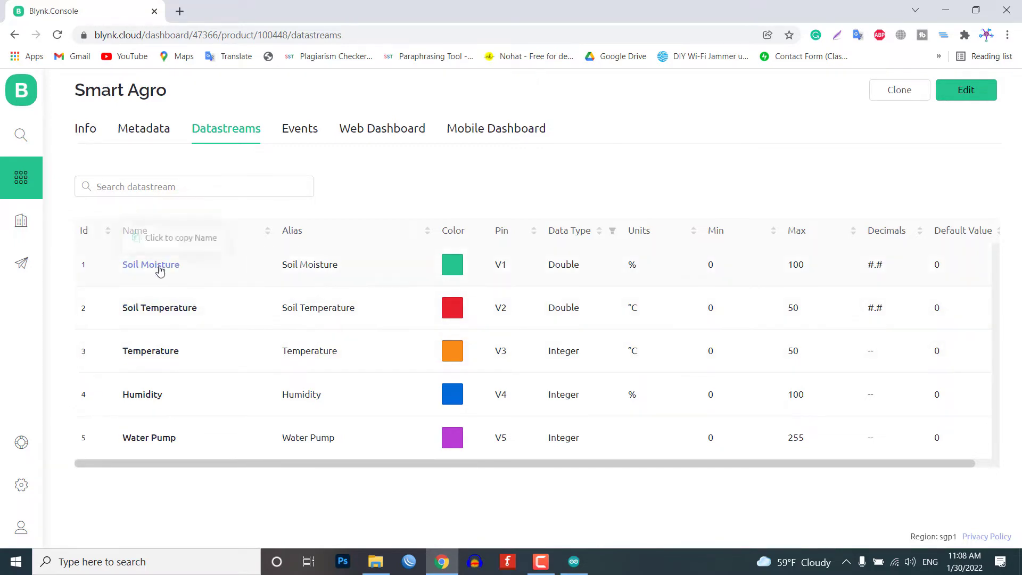
mouse_move(565, 269)
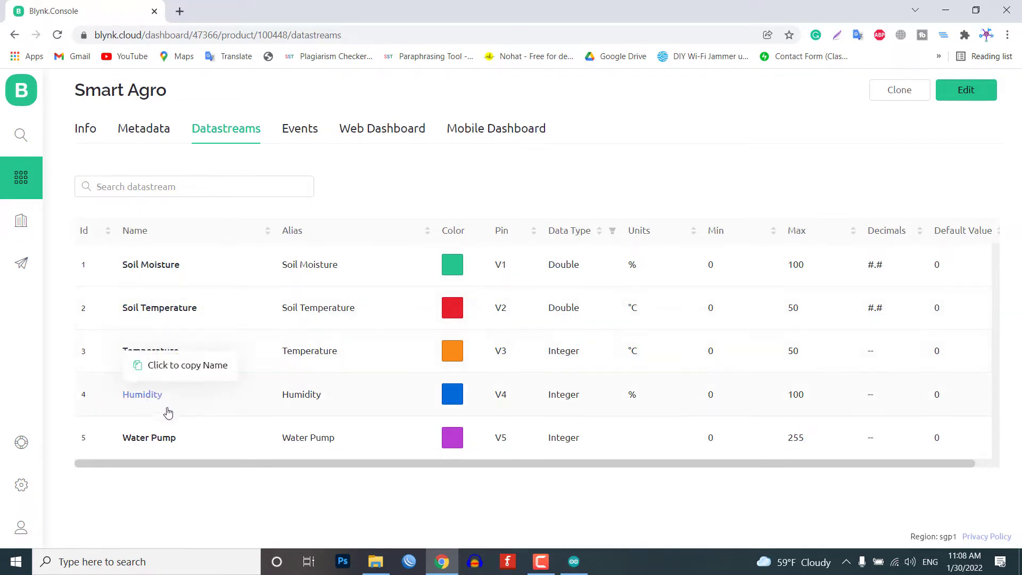
mouse_move(568, 398)
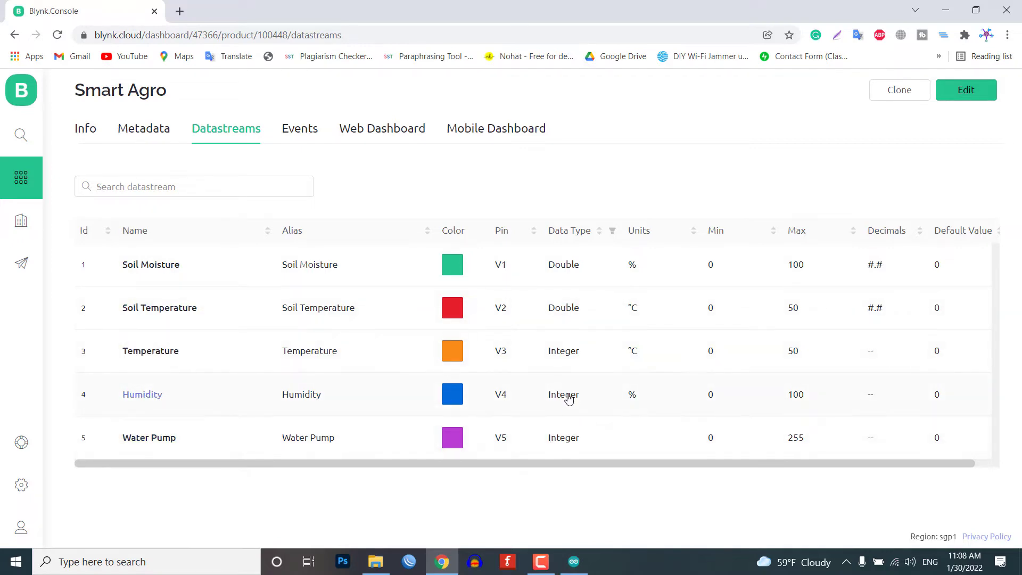
mouse_move(570, 441)
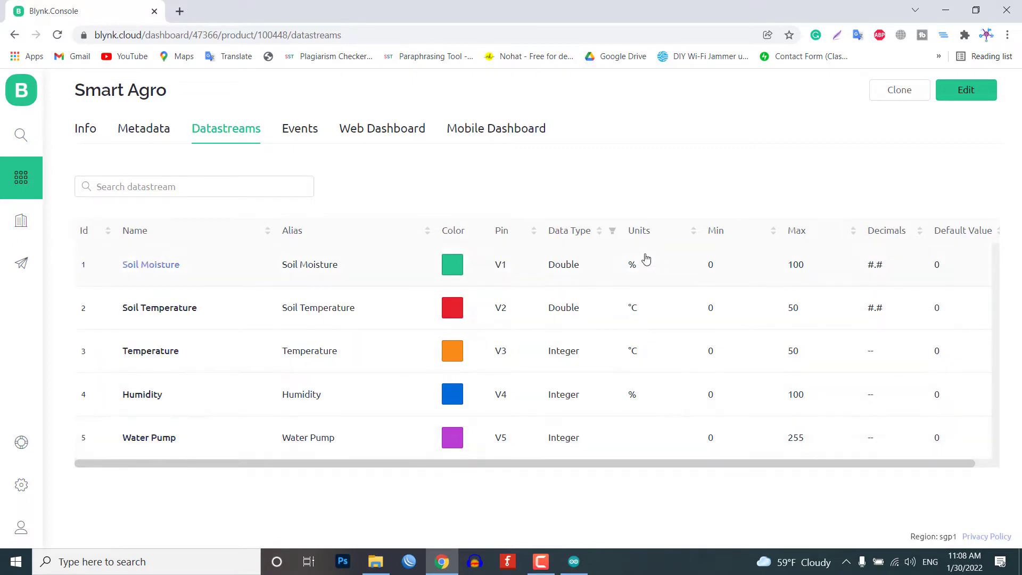
click(966, 89)
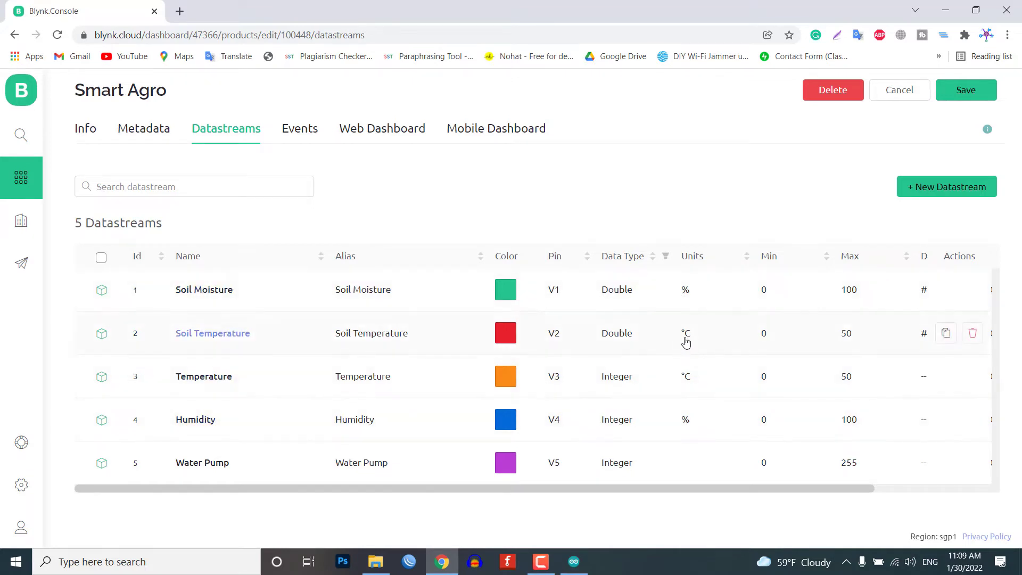
mouse_move(240, 337)
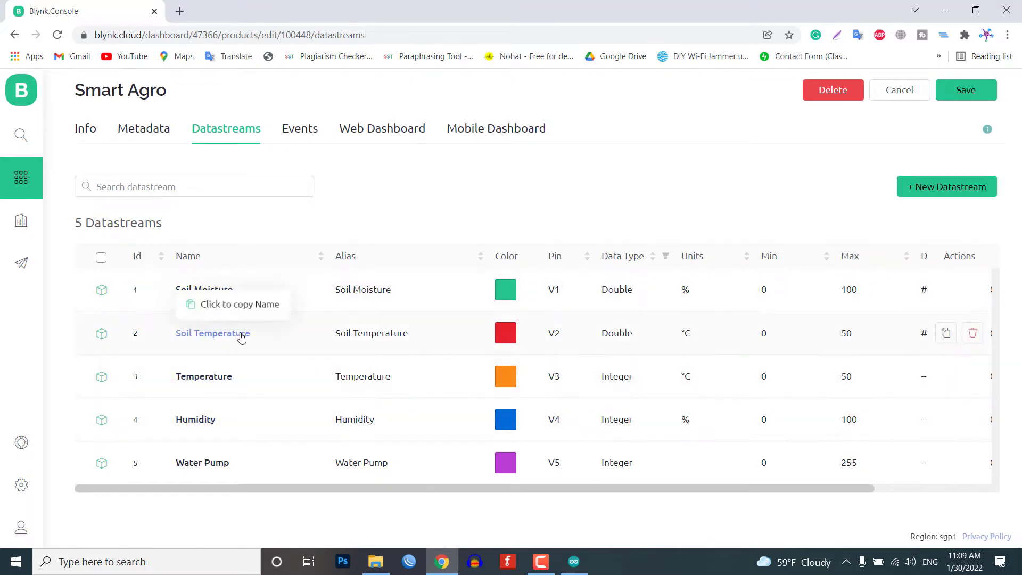
mouse_move(670, 407)
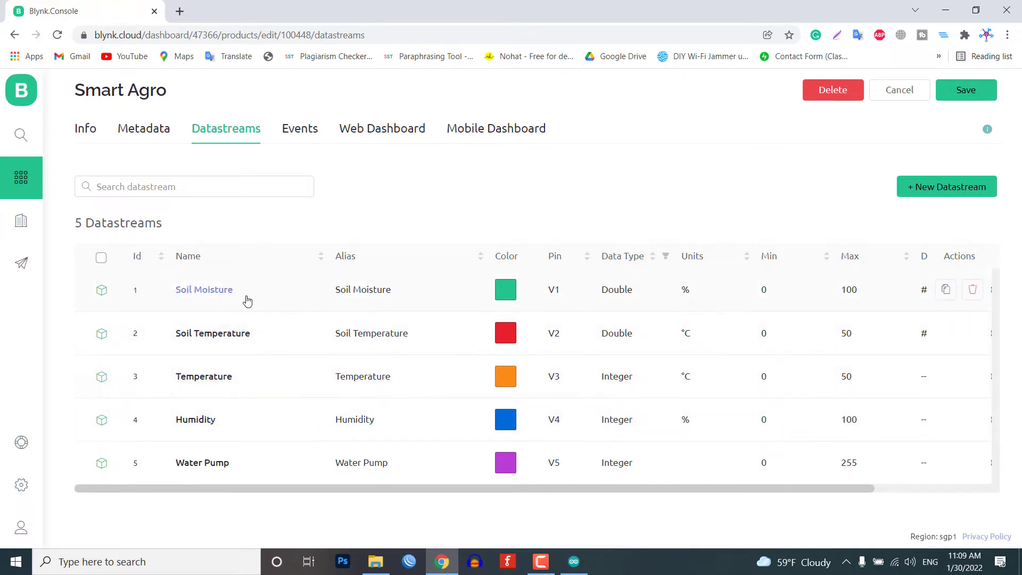
mouse_move(706, 348)
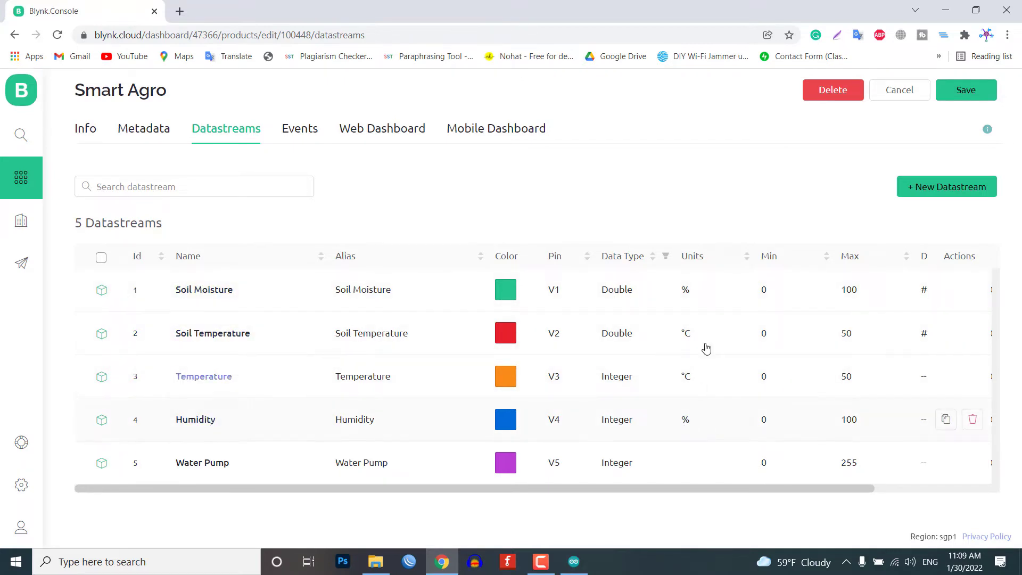
mouse_move(765, 263)
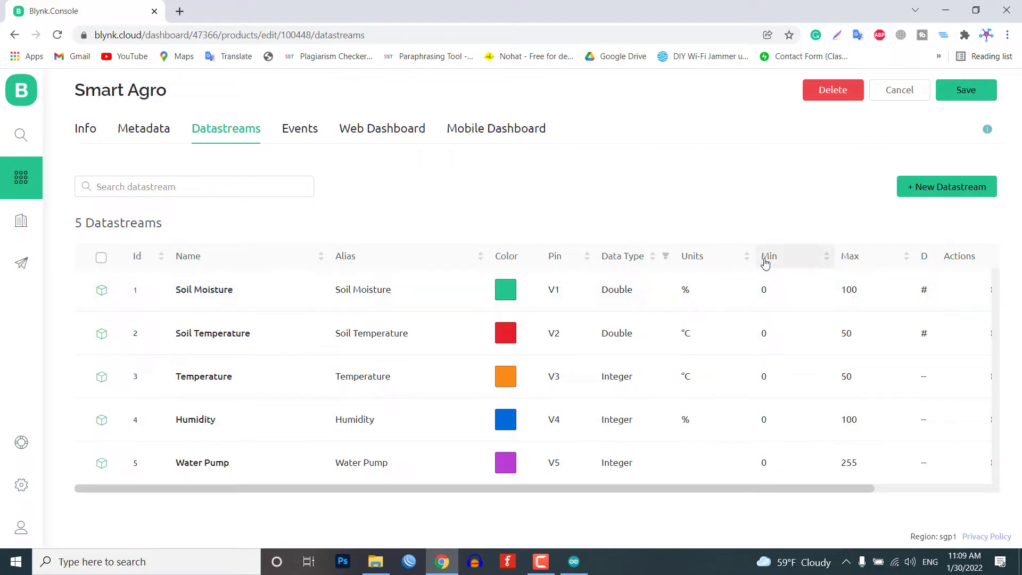
mouse_move(849, 264)
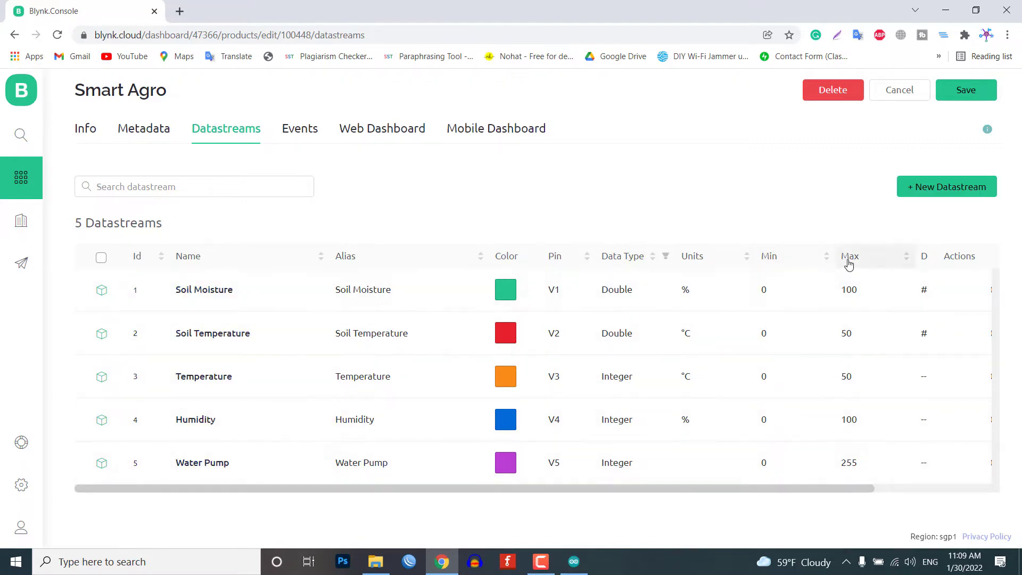
mouse_move(849, 463)
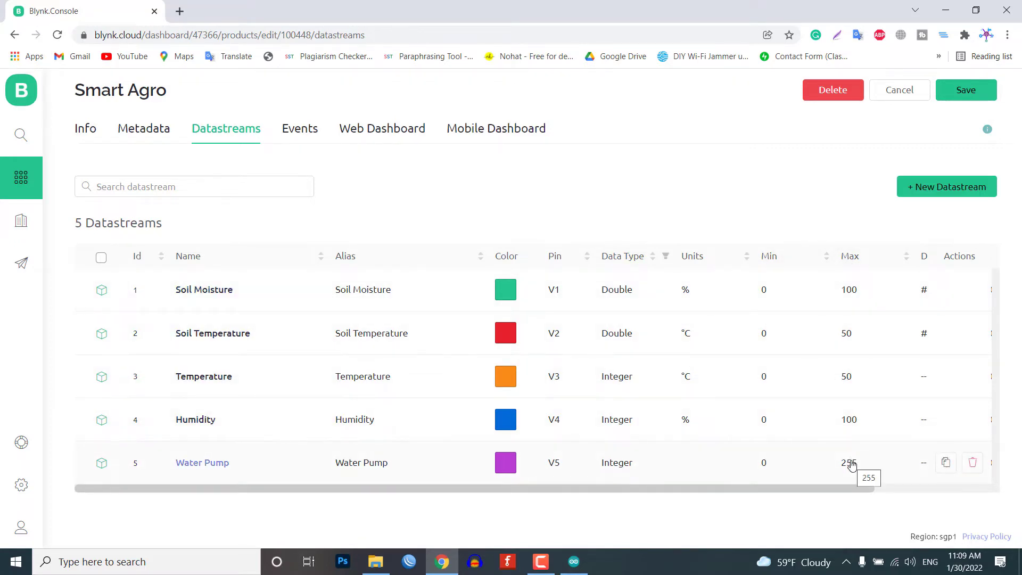
Go to the template's Events tab and edit the 'Water your plants' event
click(299, 129)
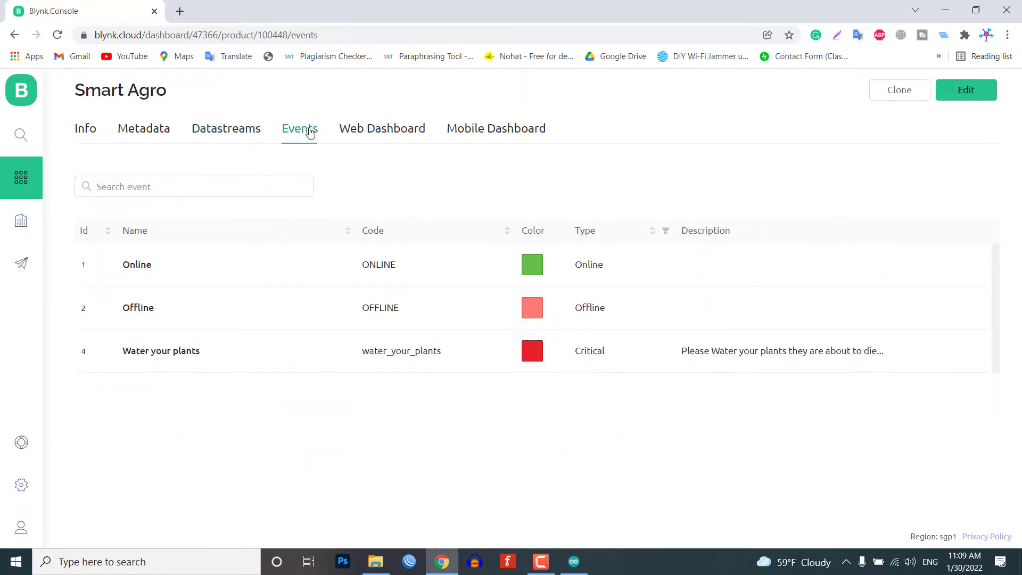
click(966, 89)
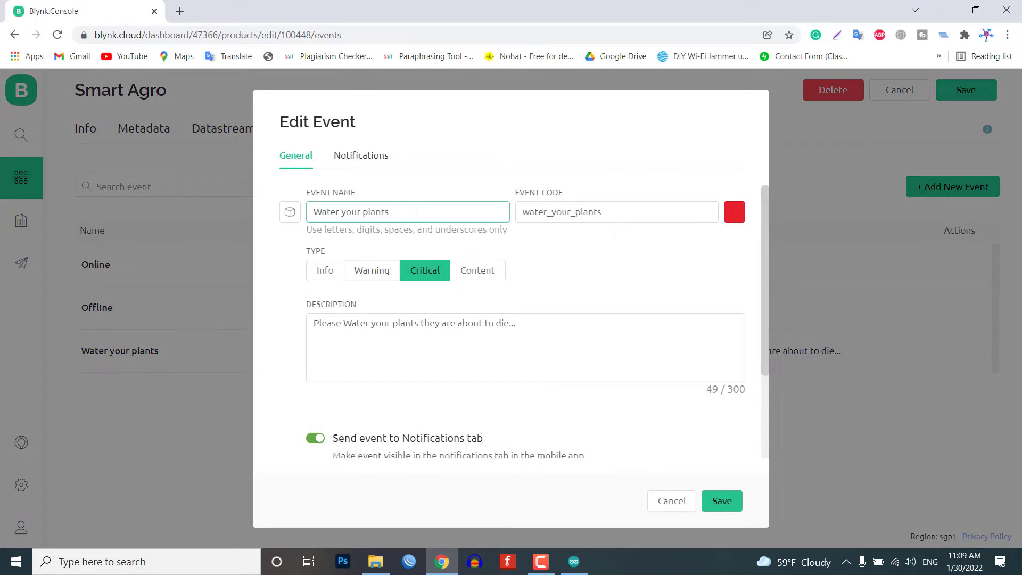
Enable push notifications to Device Owner, keep a 1-minute limit, and save the event
triple_click(407, 212)
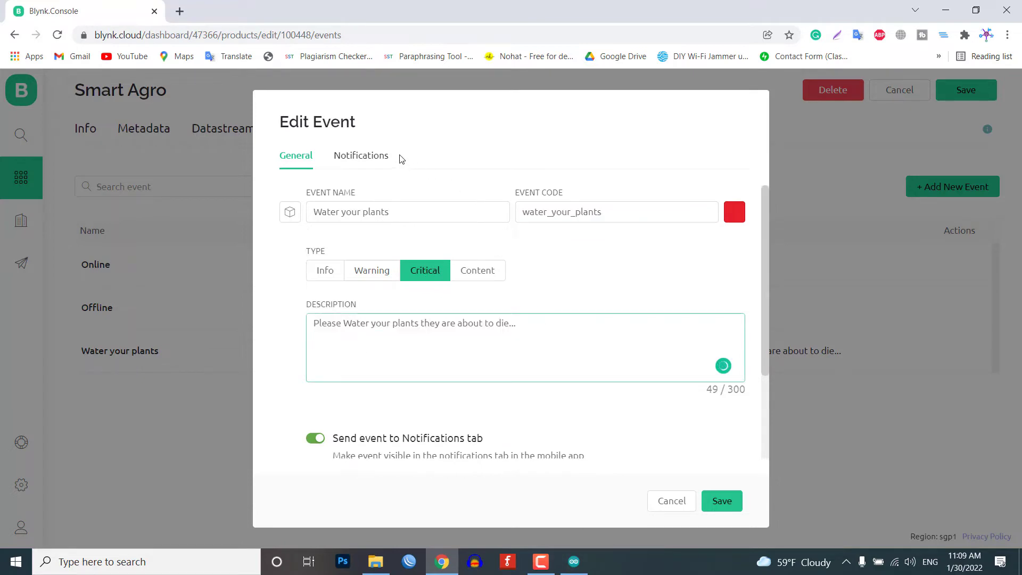
click(361, 156)
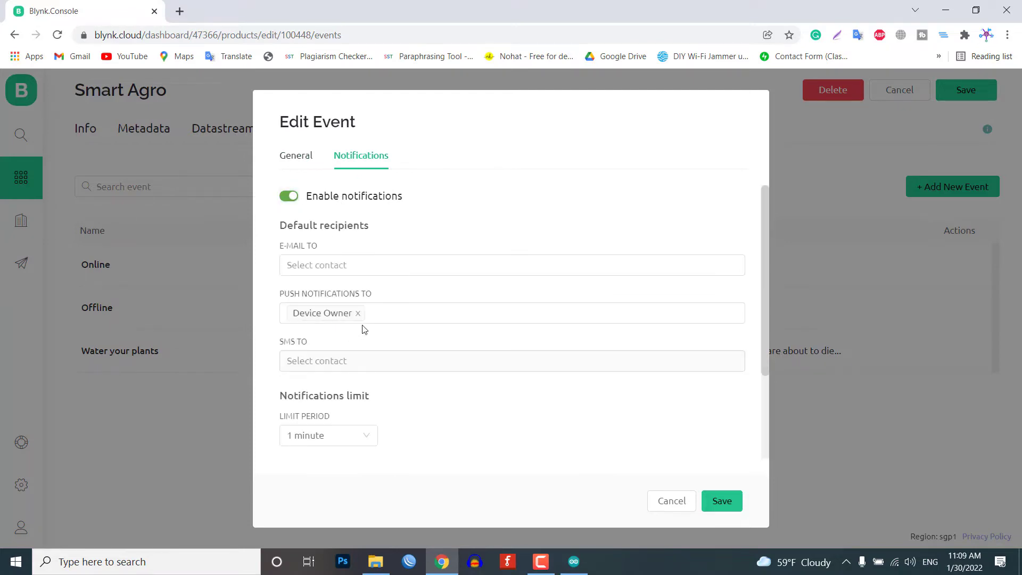
click(436, 313)
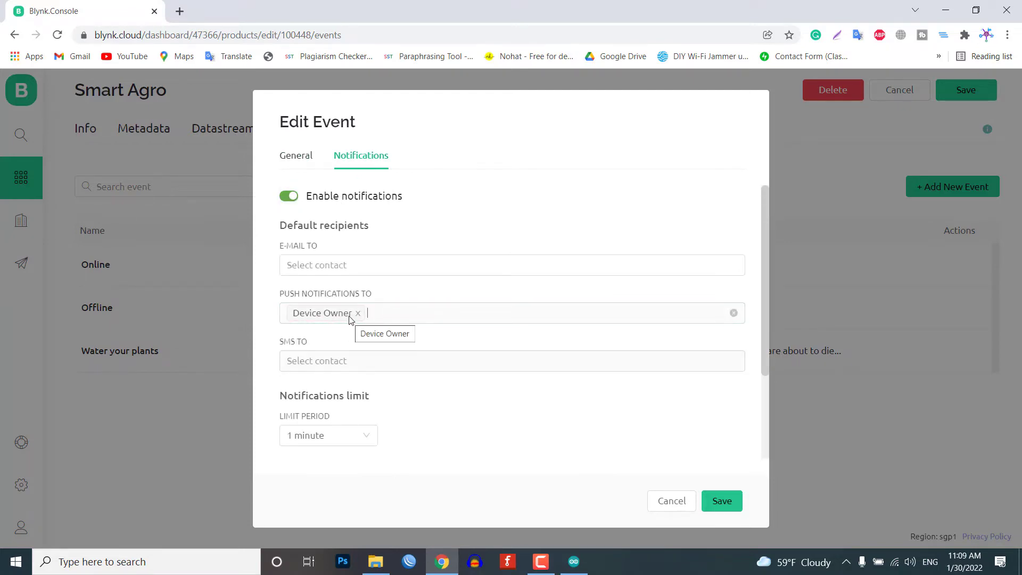
click(328, 436)
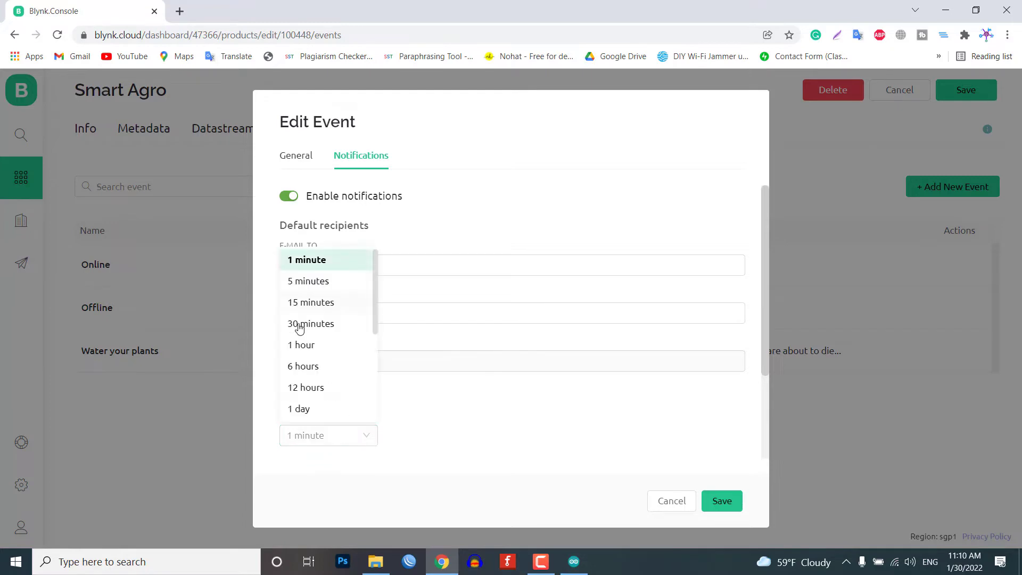
click(306, 259)
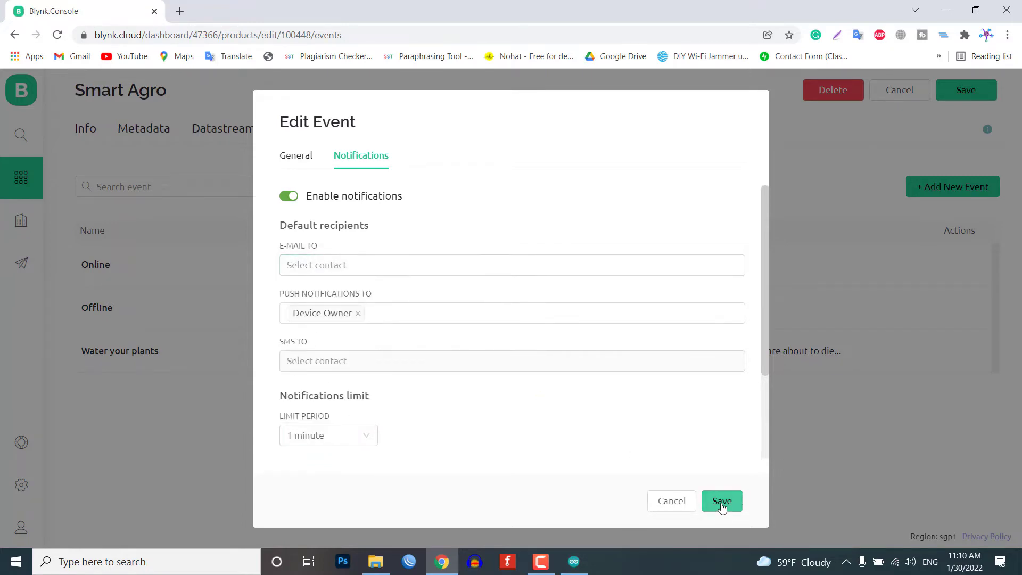
click(721, 501)
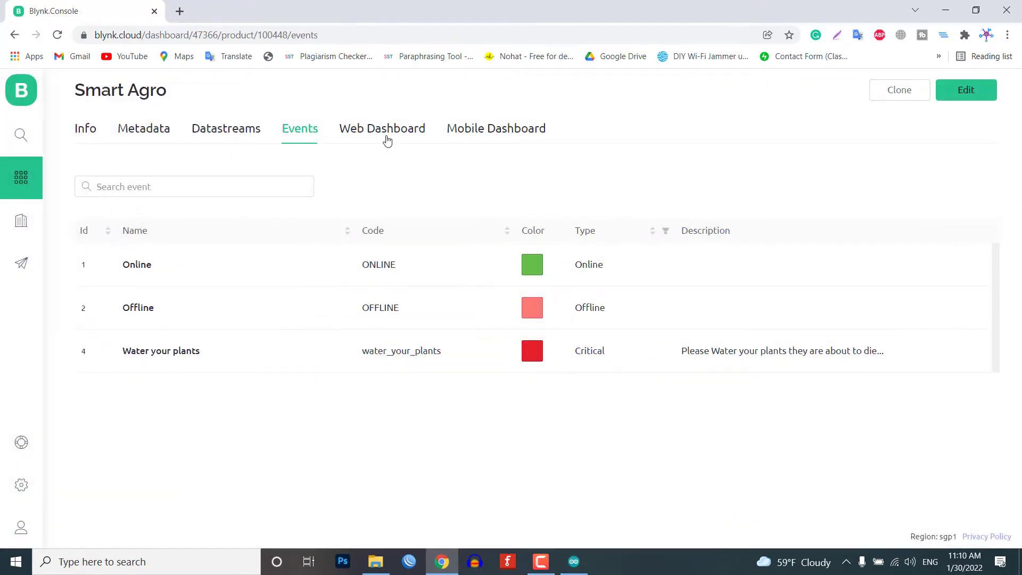
Put the Smart Agro web dashboard in edit mode and bring up the Soil Moisture gauge settings
click(382, 128)
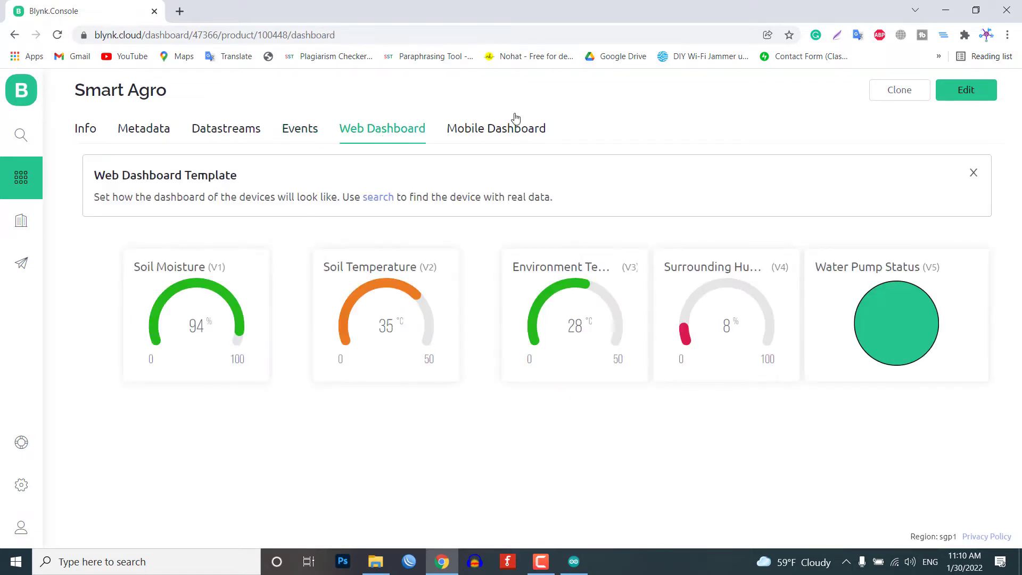
click(966, 89)
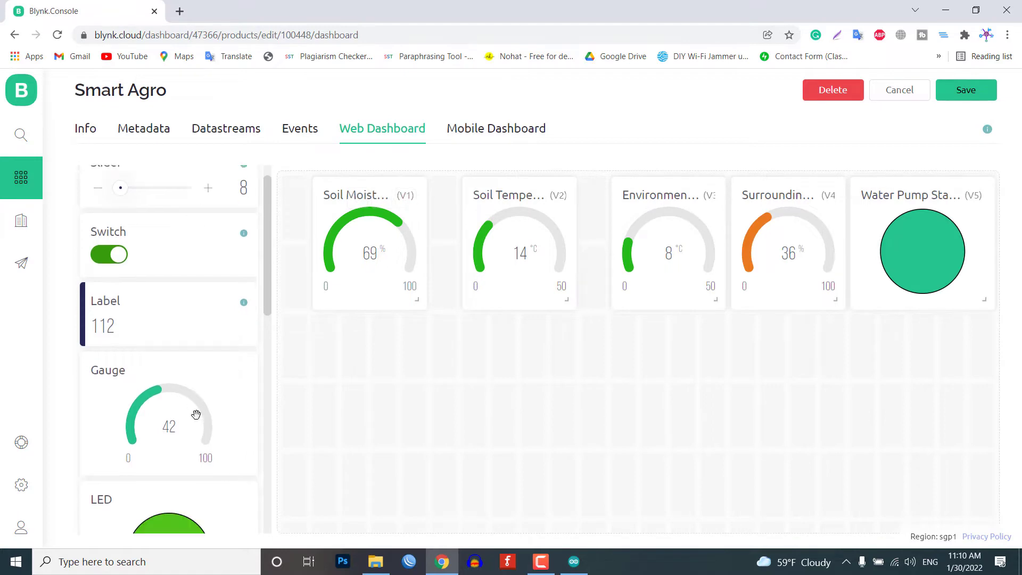
scroll(down, 3)
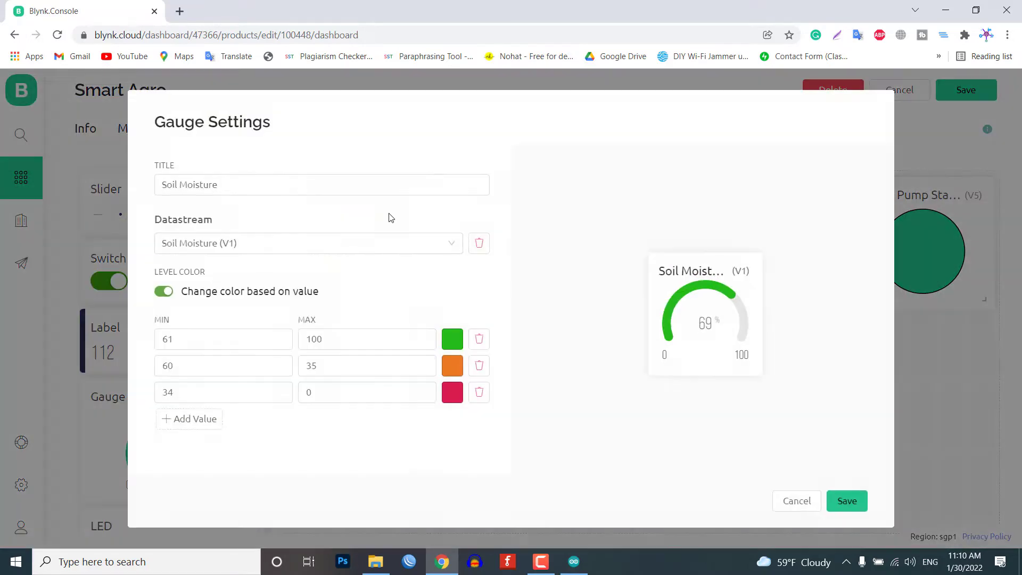
Check the gauge's datastream, cancel Gauge Settings, and review the Soil Temperature gauge widget
click(309, 243)
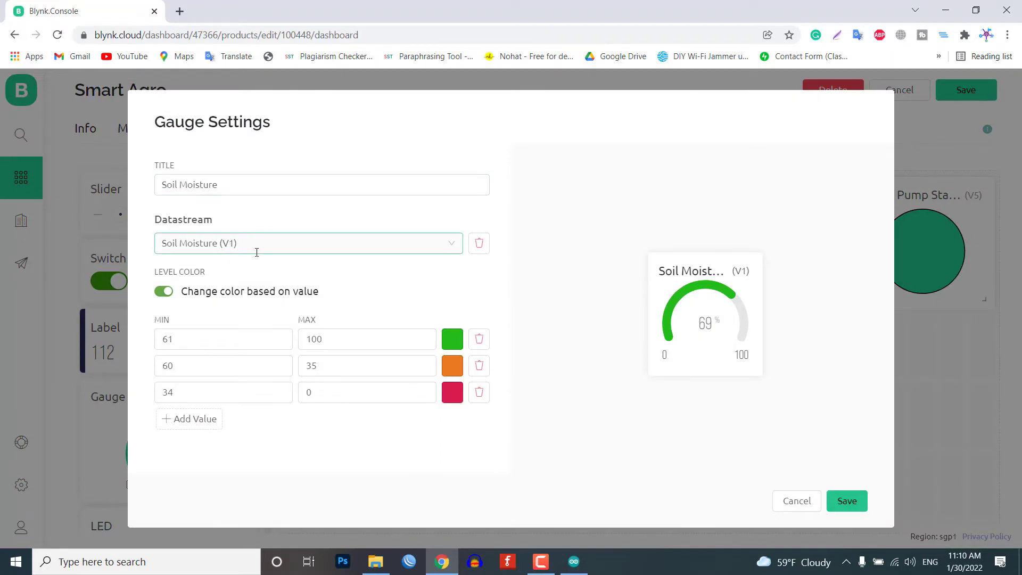
click(797, 500)
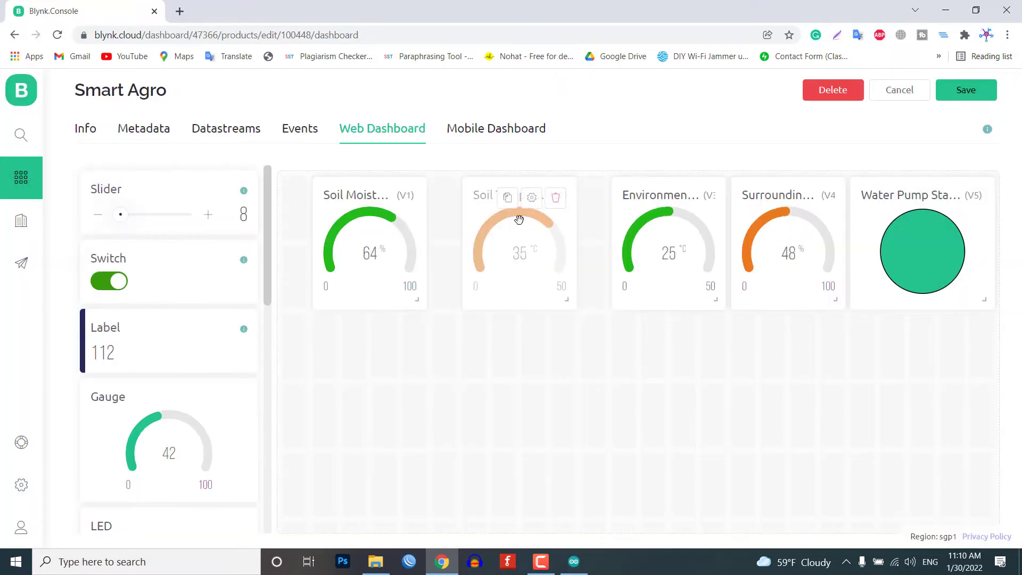
click(532, 197)
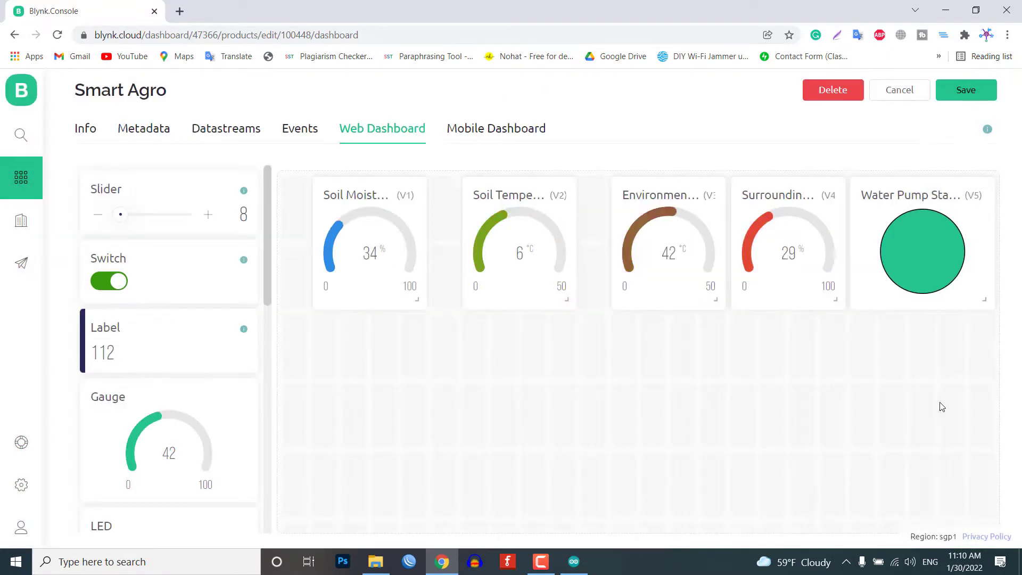
click(922, 251)
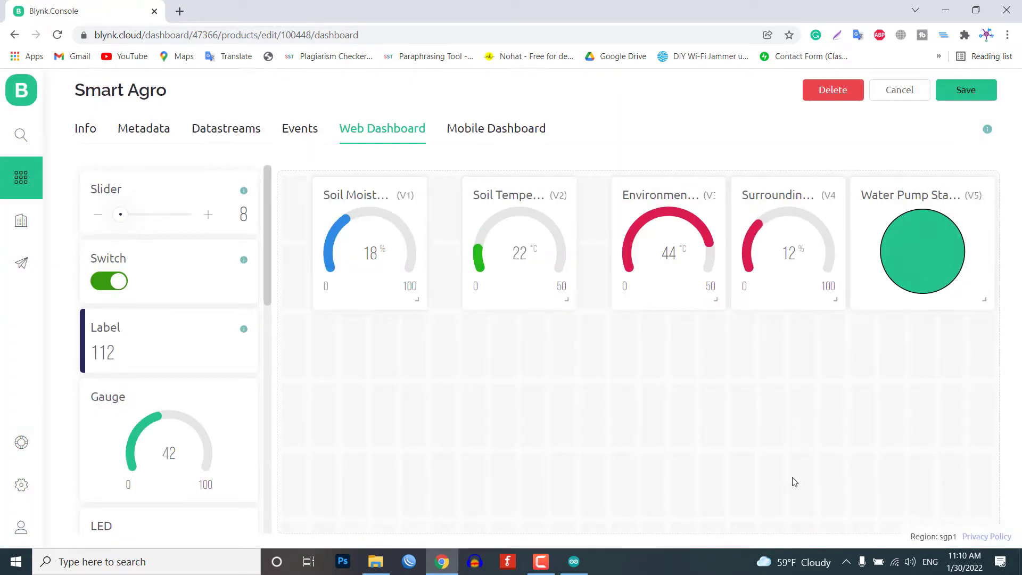
Save with 'Save Changes. Don't update active device', then view the Mobile Dashboard instructions
click(966, 89)
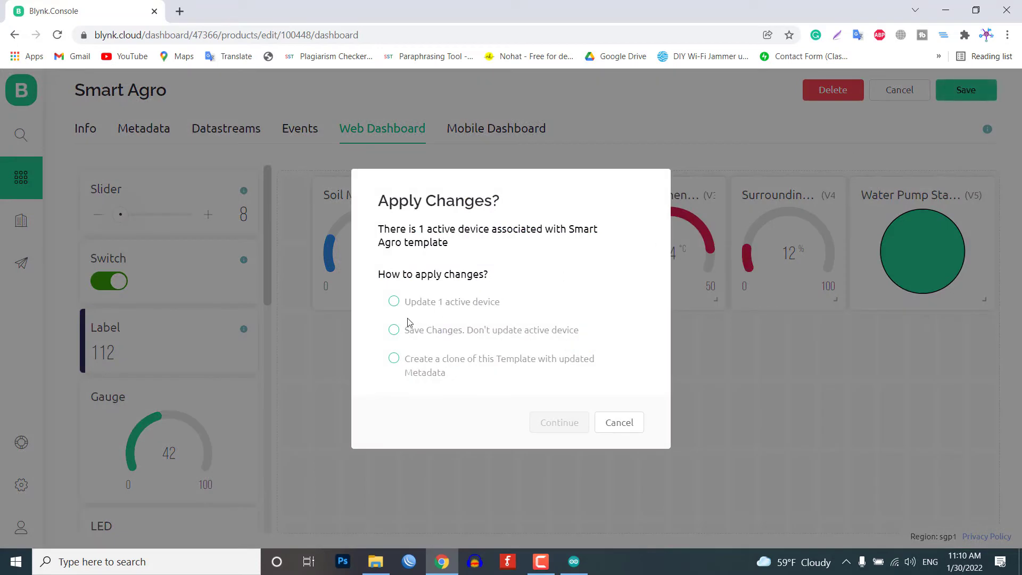
click(393, 329)
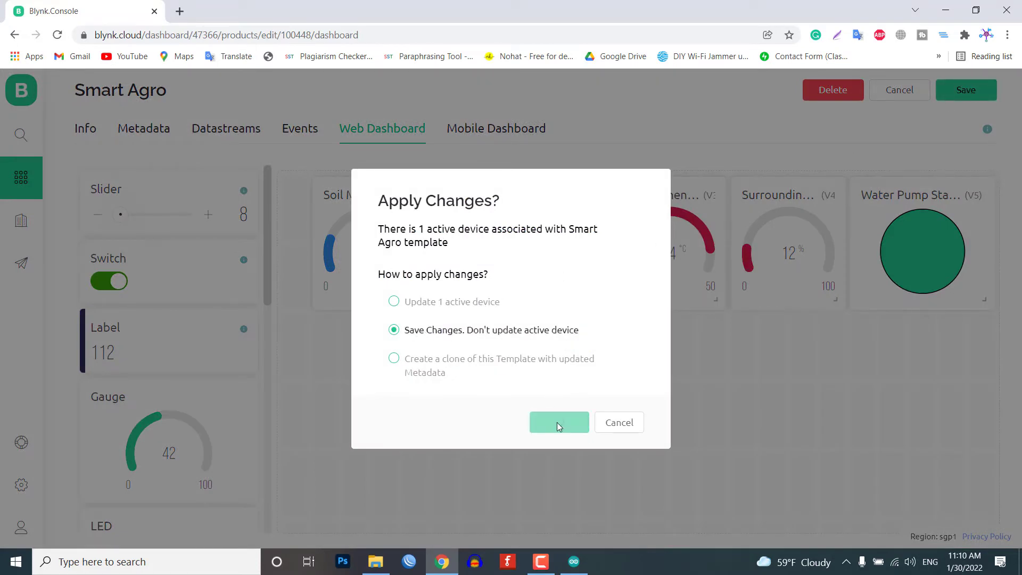
click(559, 422)
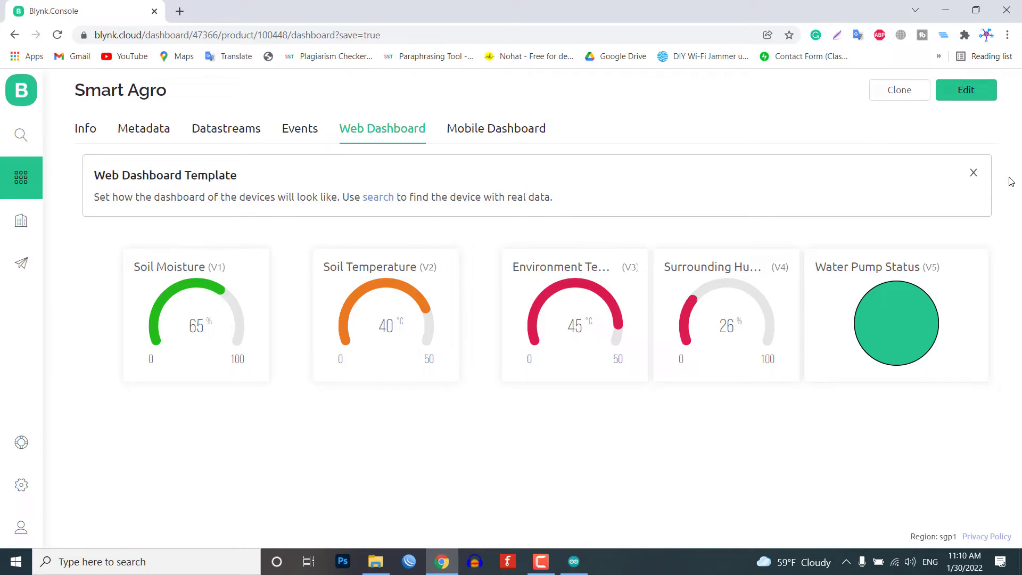
click(496, 128)
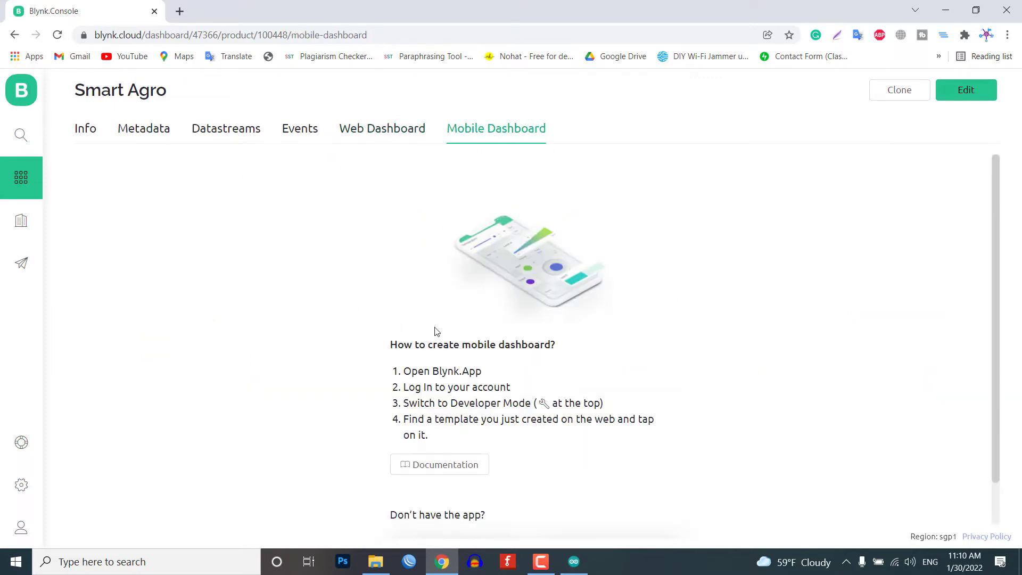
mouse_move(563, 438)
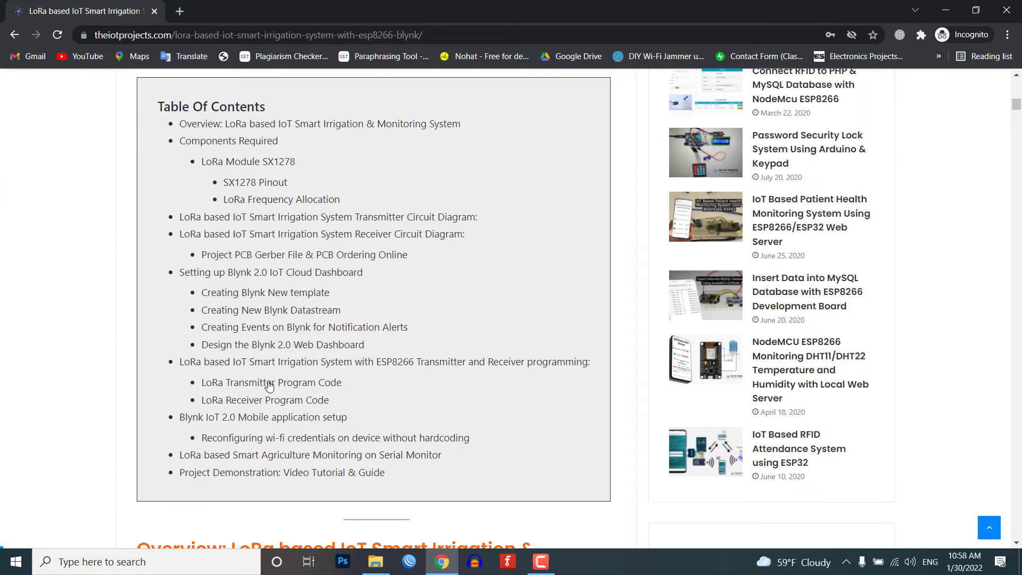
Jump to the programming section and scroll to the LoRa Transmitter Program Code
click(272, 382)
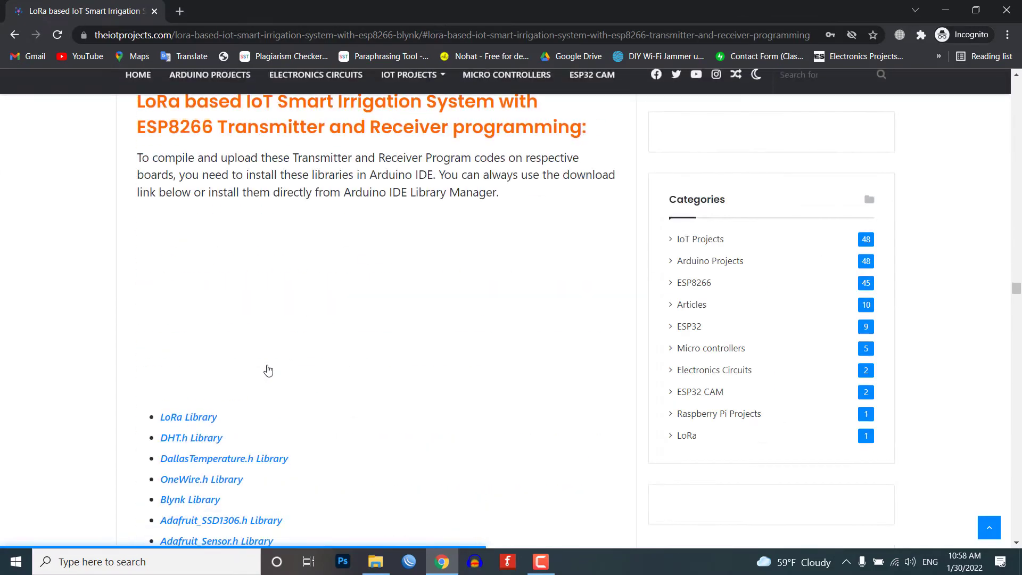
scroll(down, 3)
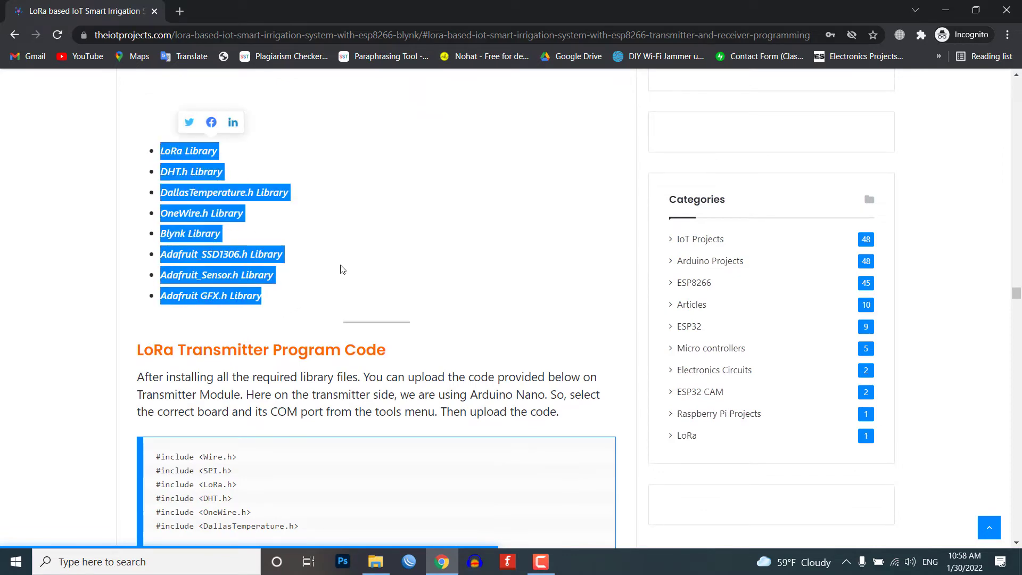
scroll(down, 3)
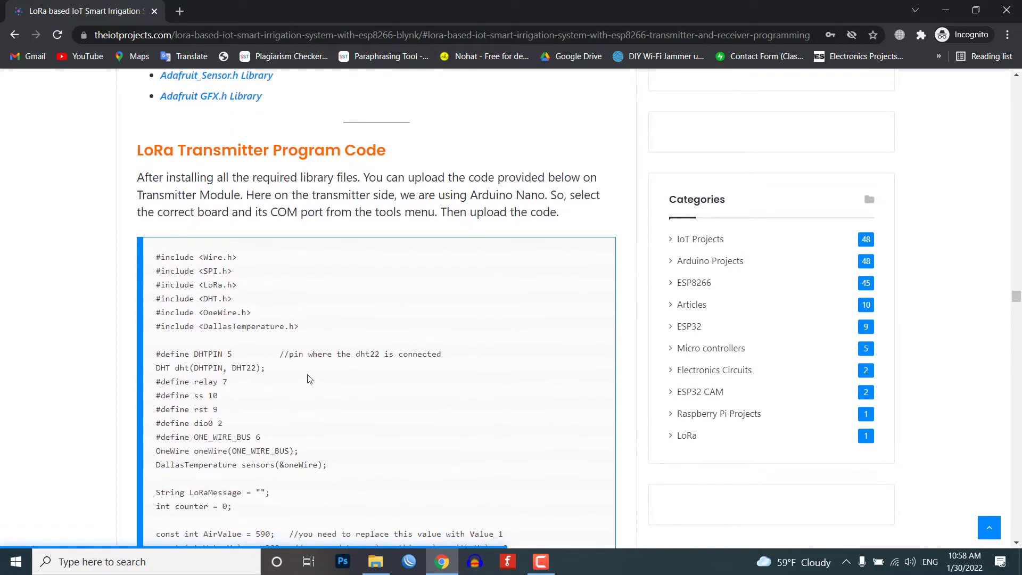
scroll(down, 3)
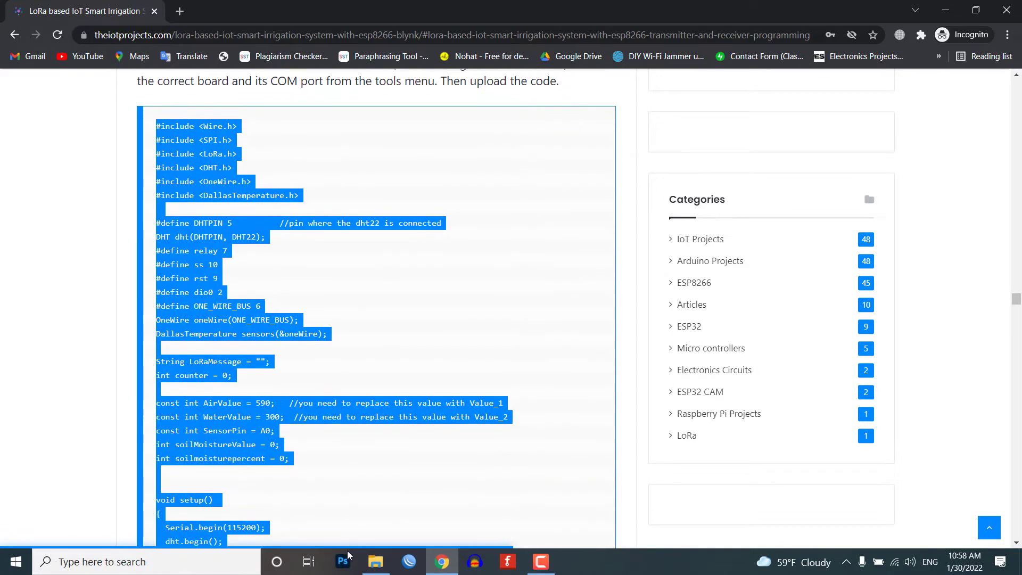
scroll(down, 3)
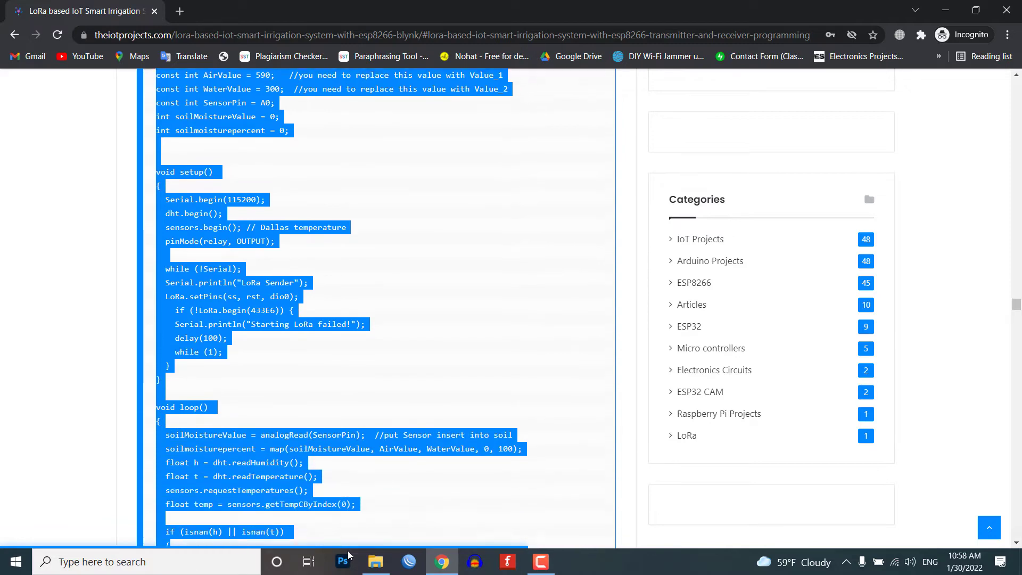
scroll(down, 3)
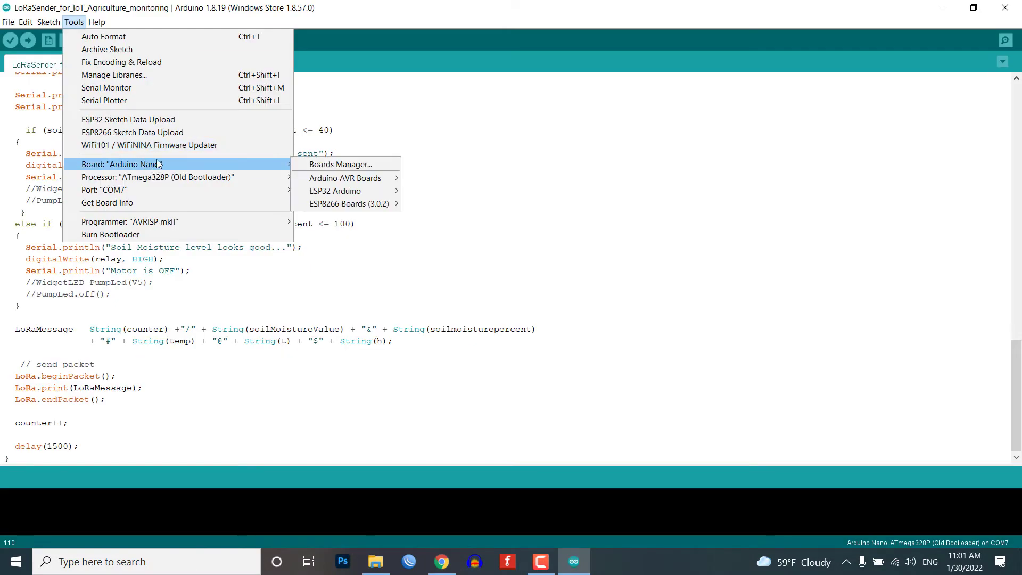
mouse_move(186, 185)
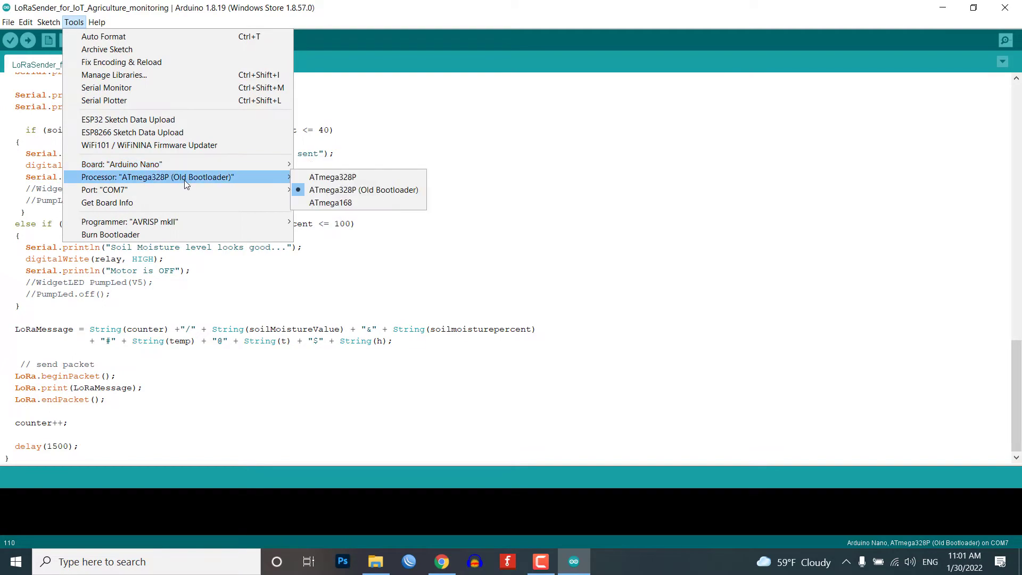
mouse_move(107, 190)
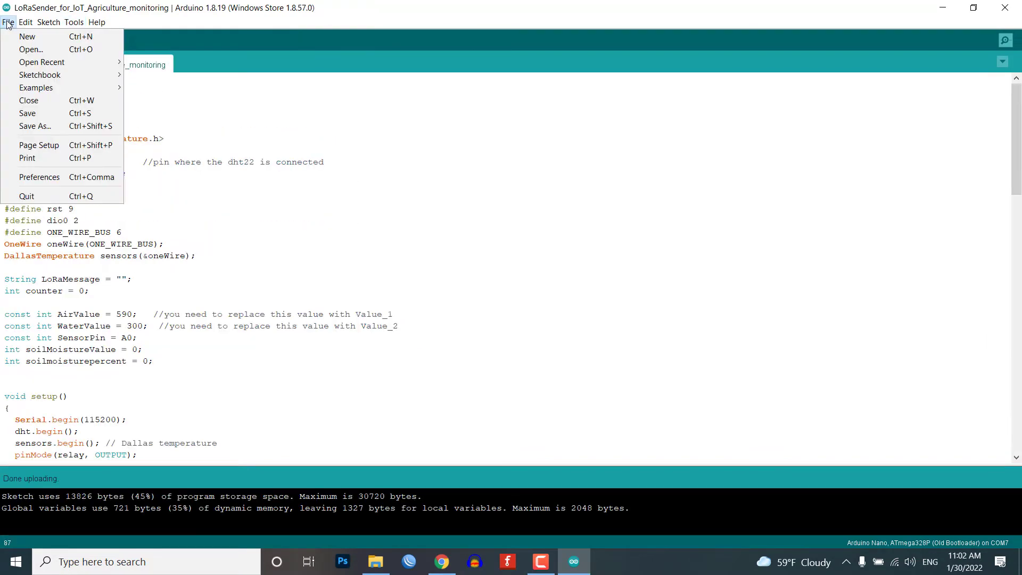
Browse the example sketches to reach the Edgent_ESP8266 sketch
click(37, 88)
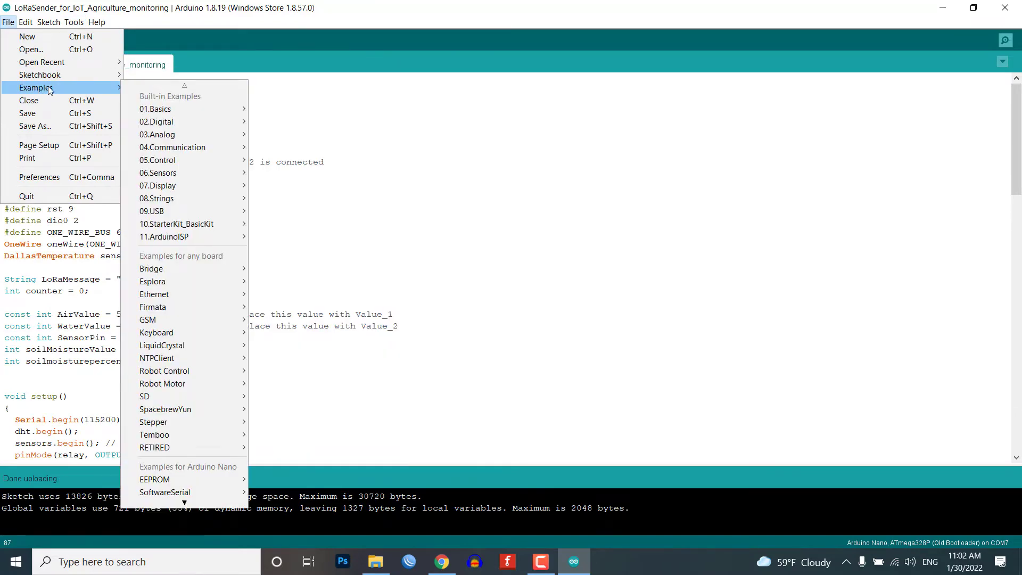
scroll(down, 3)
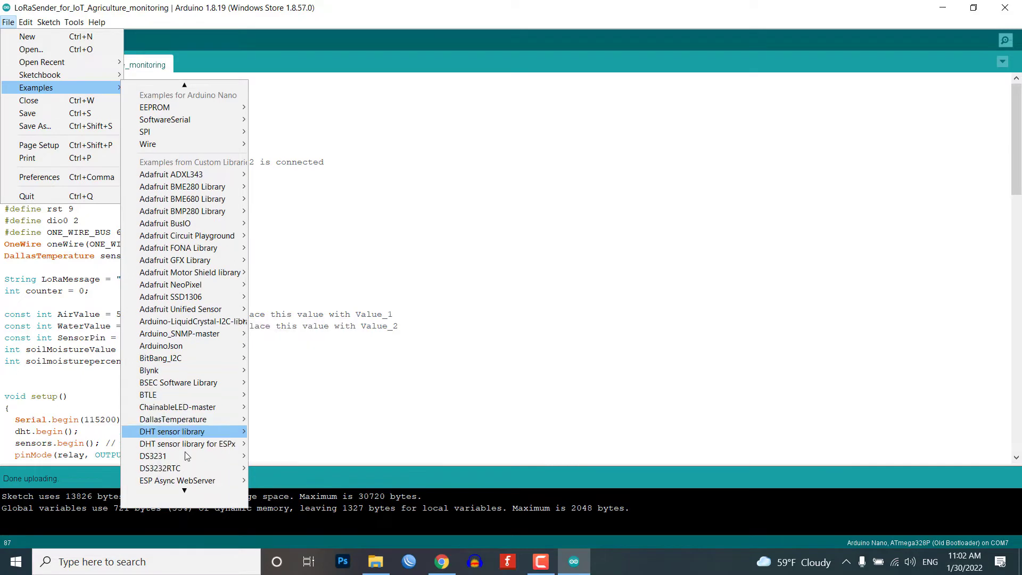
mouse_move(160, 371)
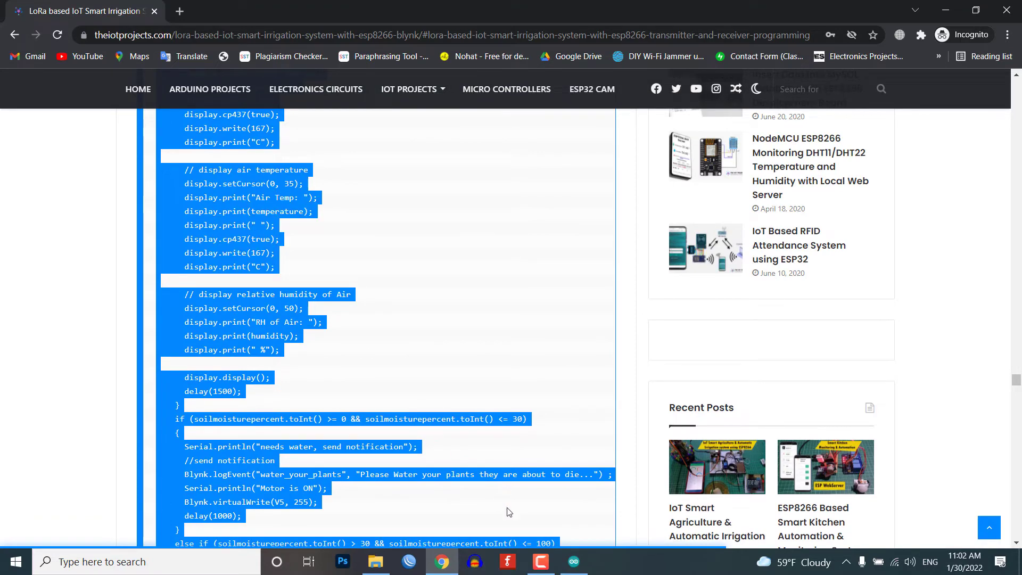
click(573, 561)
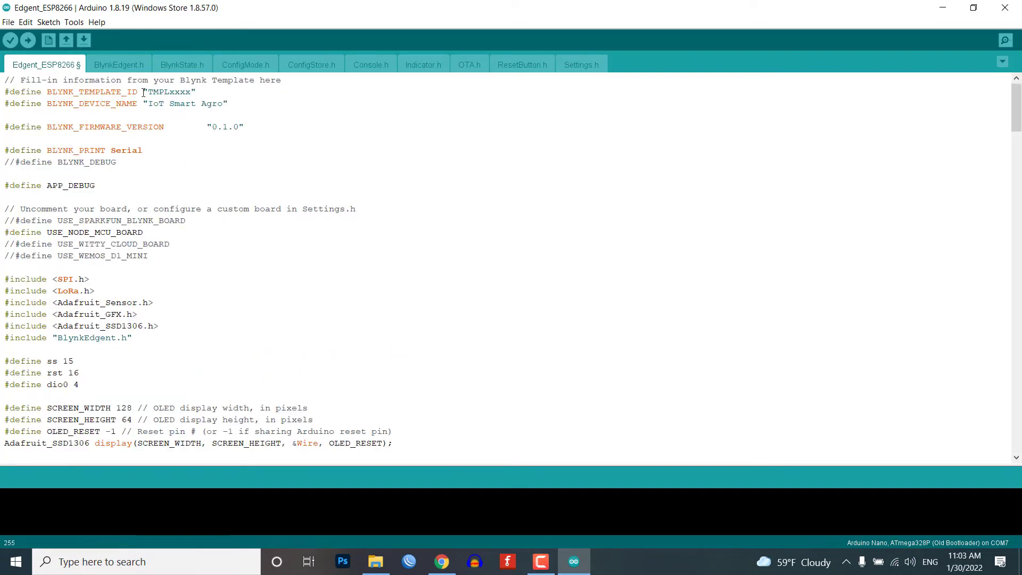
Set the Edgent sketch's board to NodeMCU 1.0 (ESP-12E Module) on port COM5
double_click(170, 92)
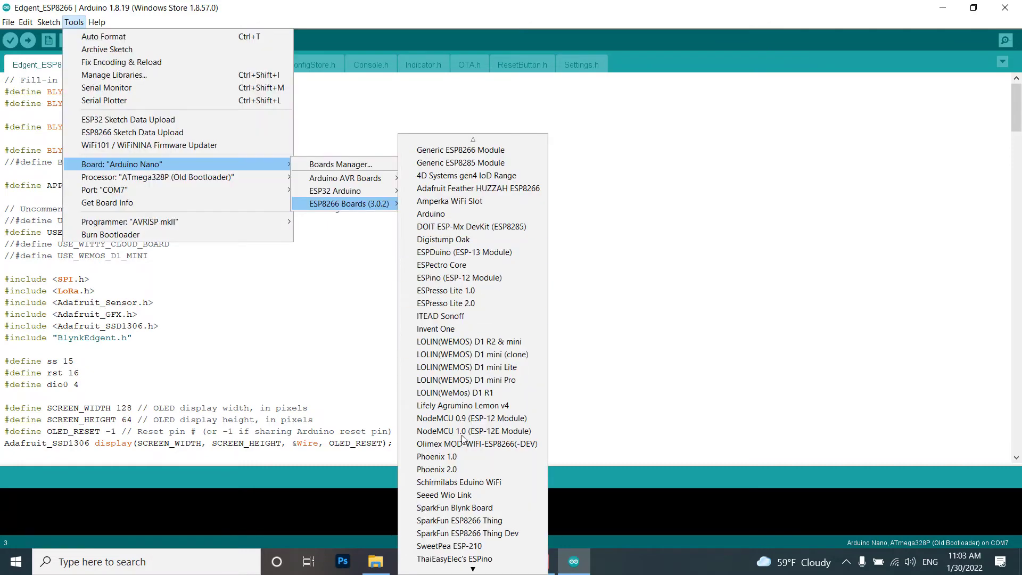
mouse_move(476, 432)
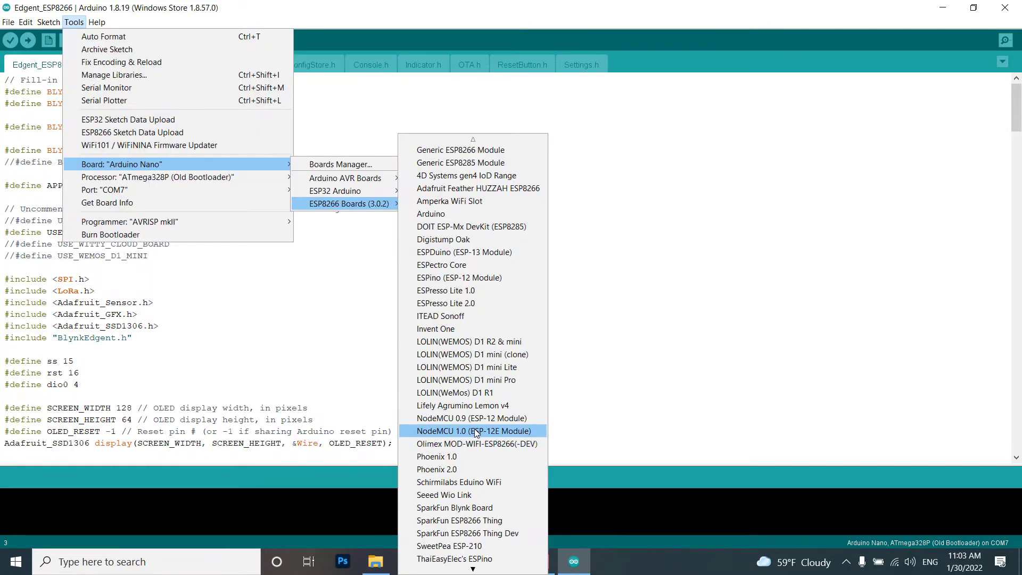
click(474, 430)
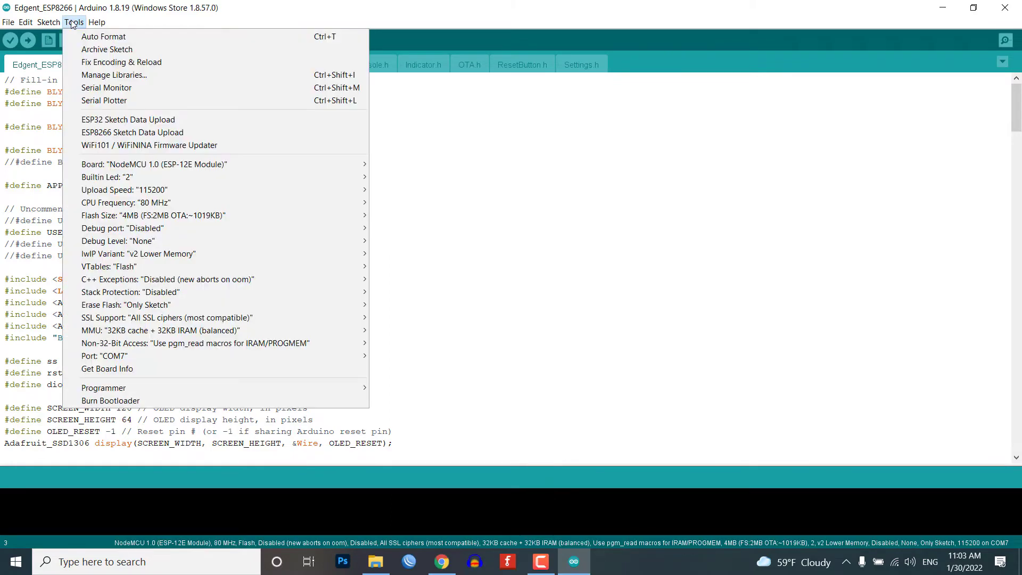
click(105, 356)
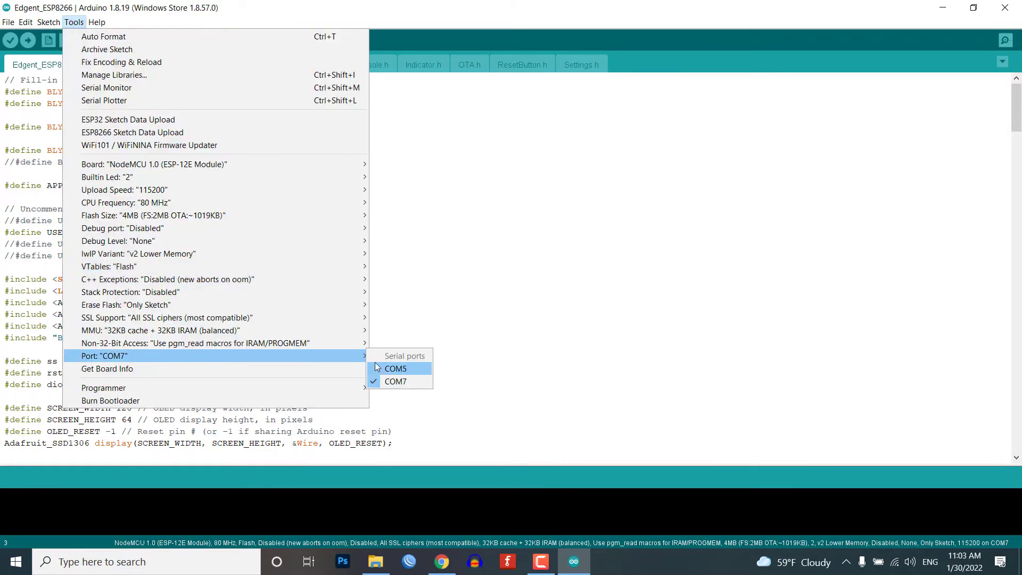
click(396, 382)
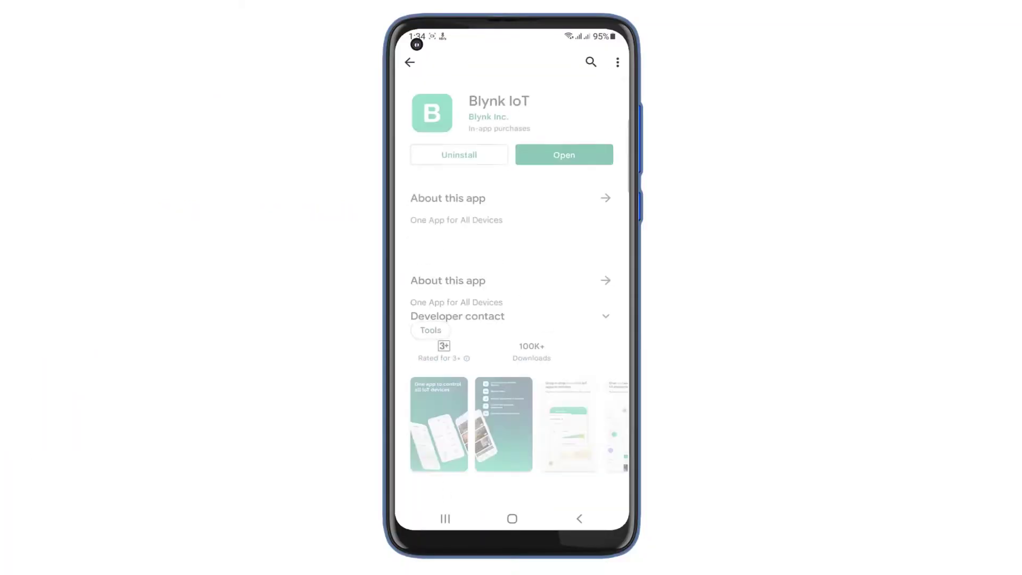
Add a new device in Blynk IoT and join the Blynk Smart Agro-B1085 network
click(564, 155)
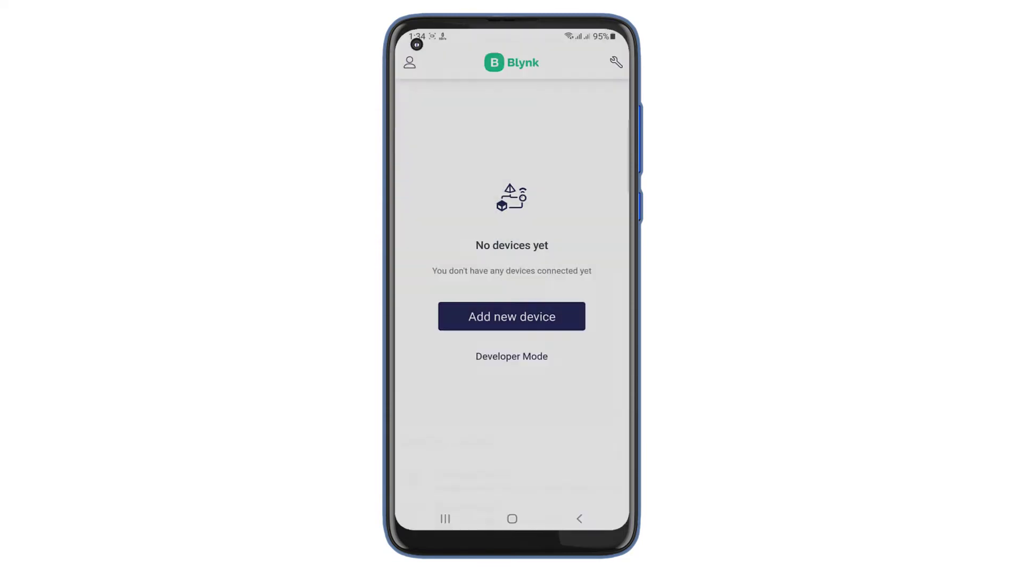
click(511, 316)
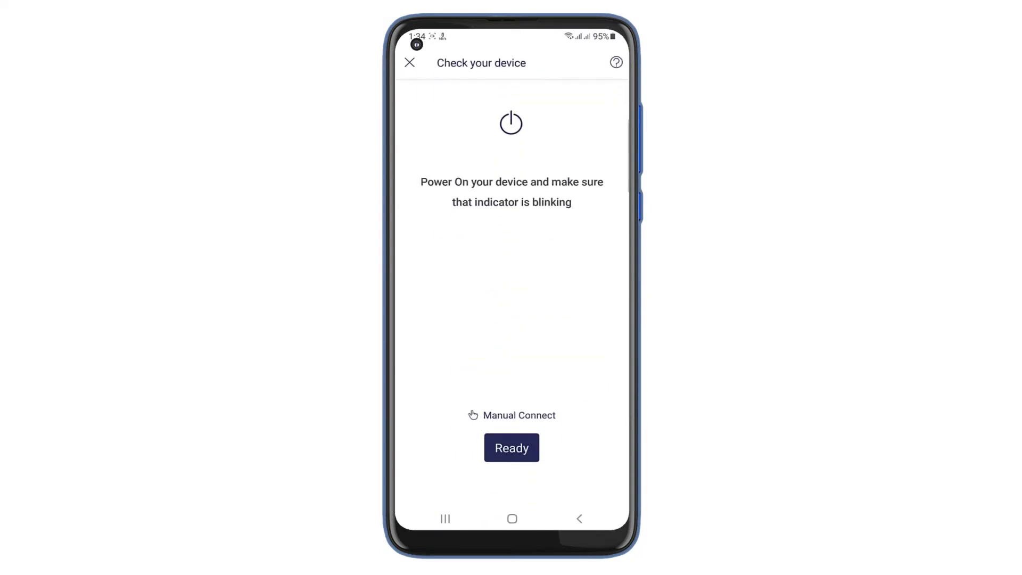
click(511, 447)
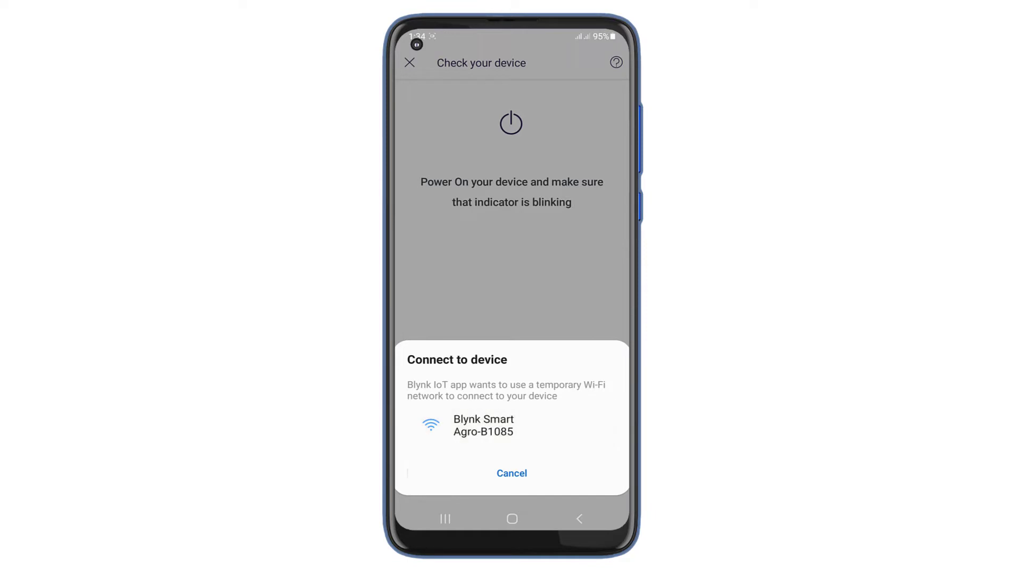
click(483, 432)
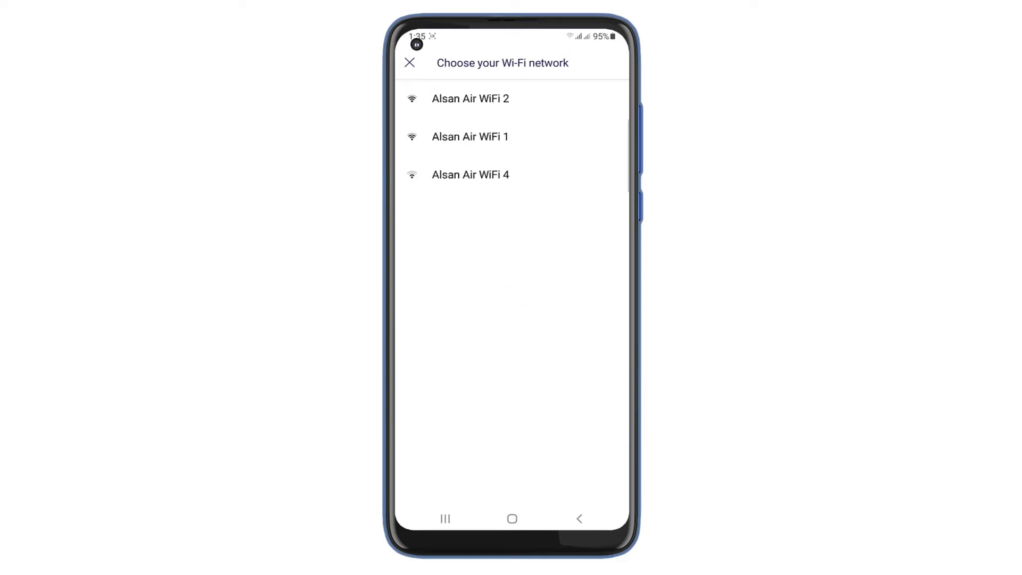
Connect the device to Alsan Air WiFi 1 and set up the IoT Smart Agro profile as new
click(470, 137)
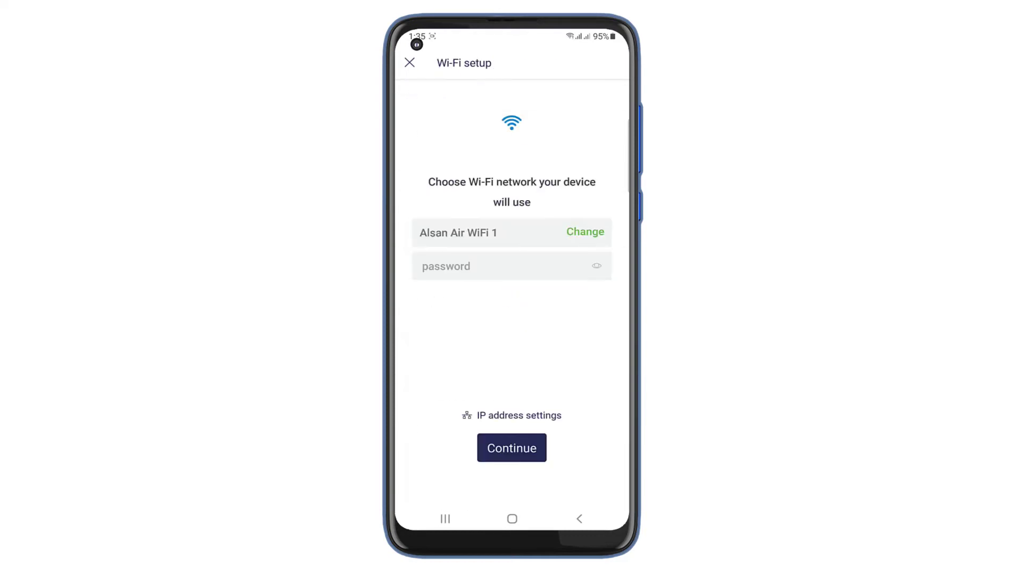
click(511, 448)
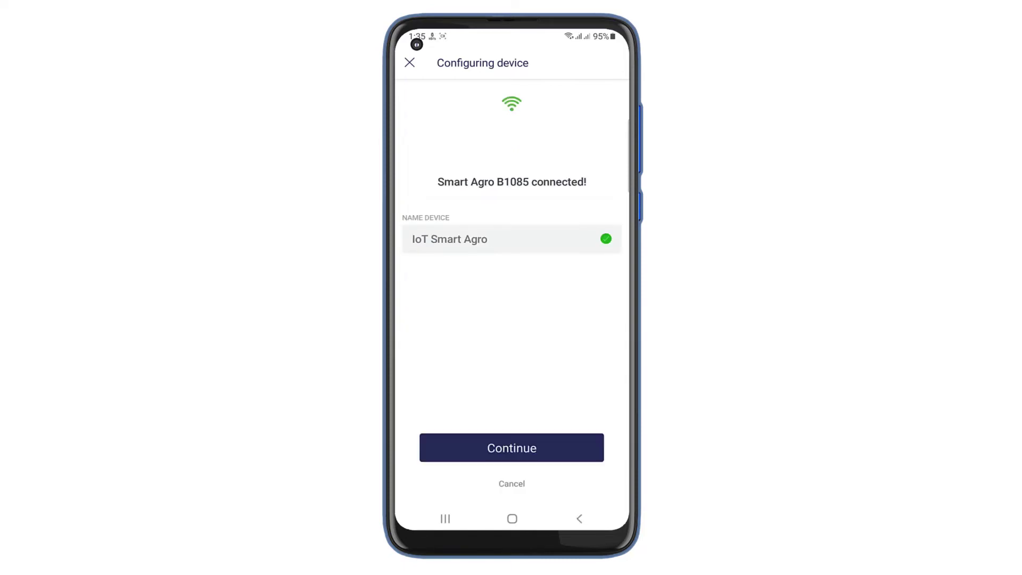
click(511, 447)
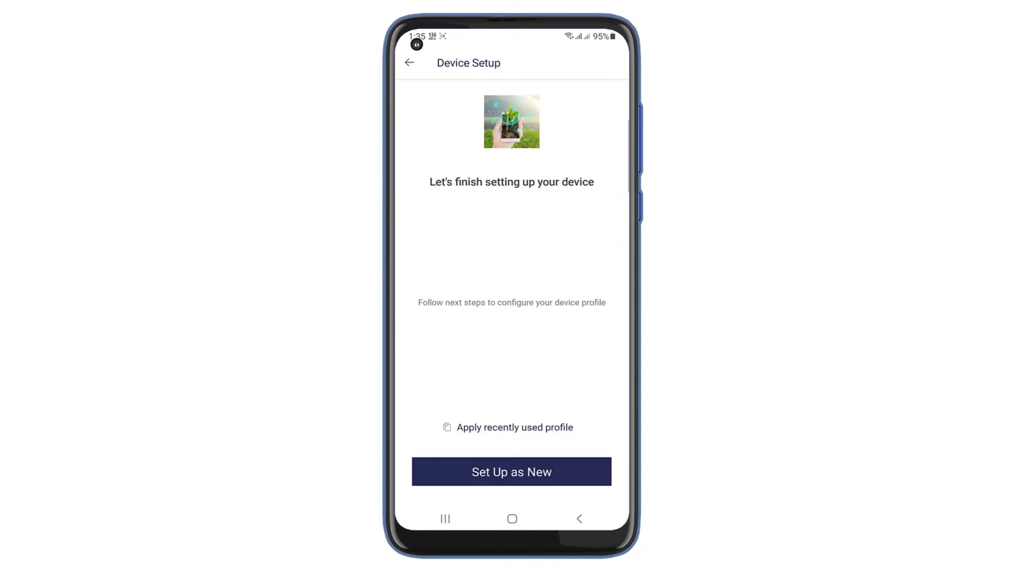
click(511, 472)
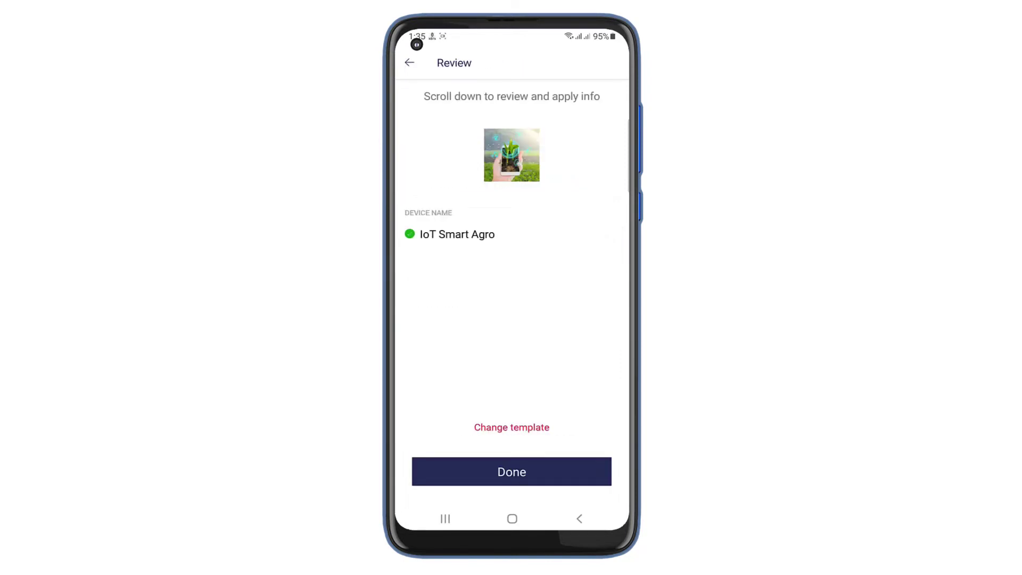
click(511, 471)
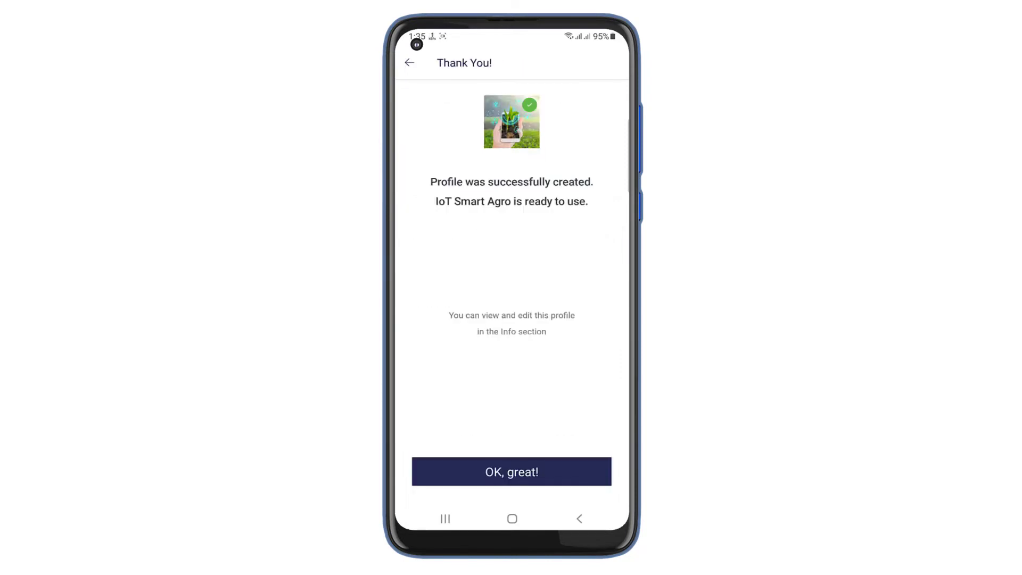